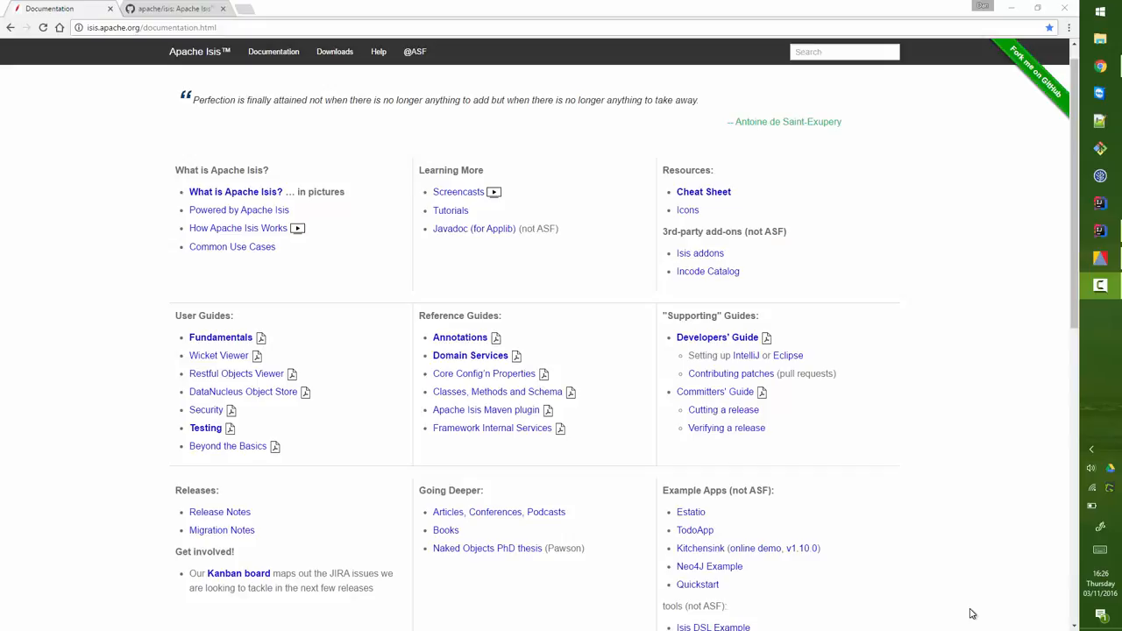
pyautogui.moveTo(998, 582)
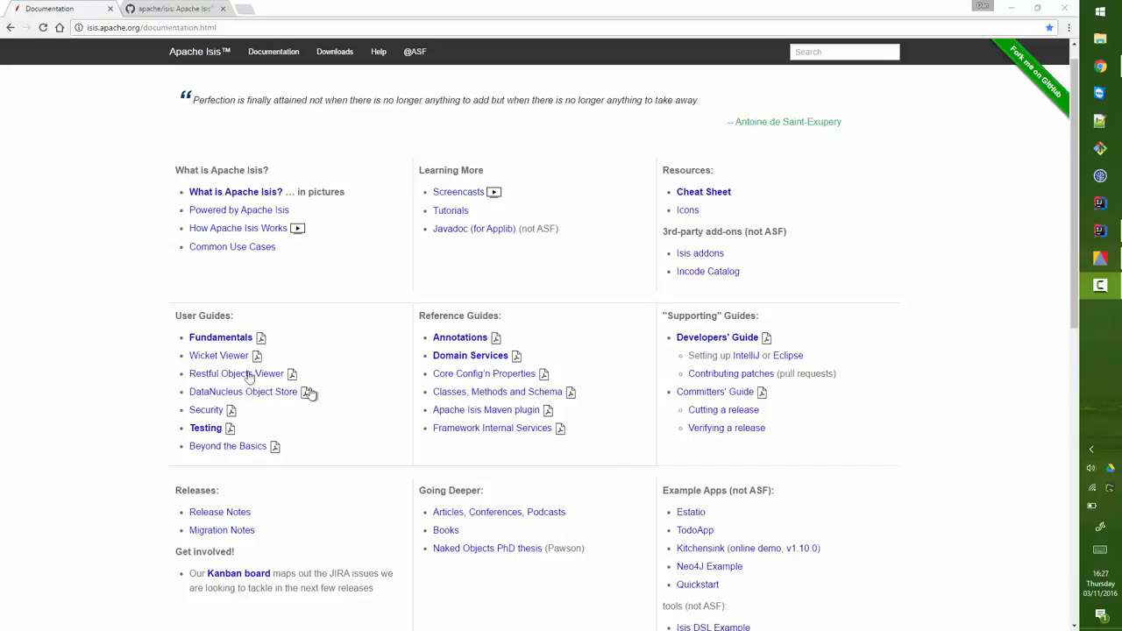
# Step: Open the Fundamentals guide (ugfun.html) from the User Guides list on the Documentation page
pyautogui.click(220, 337)
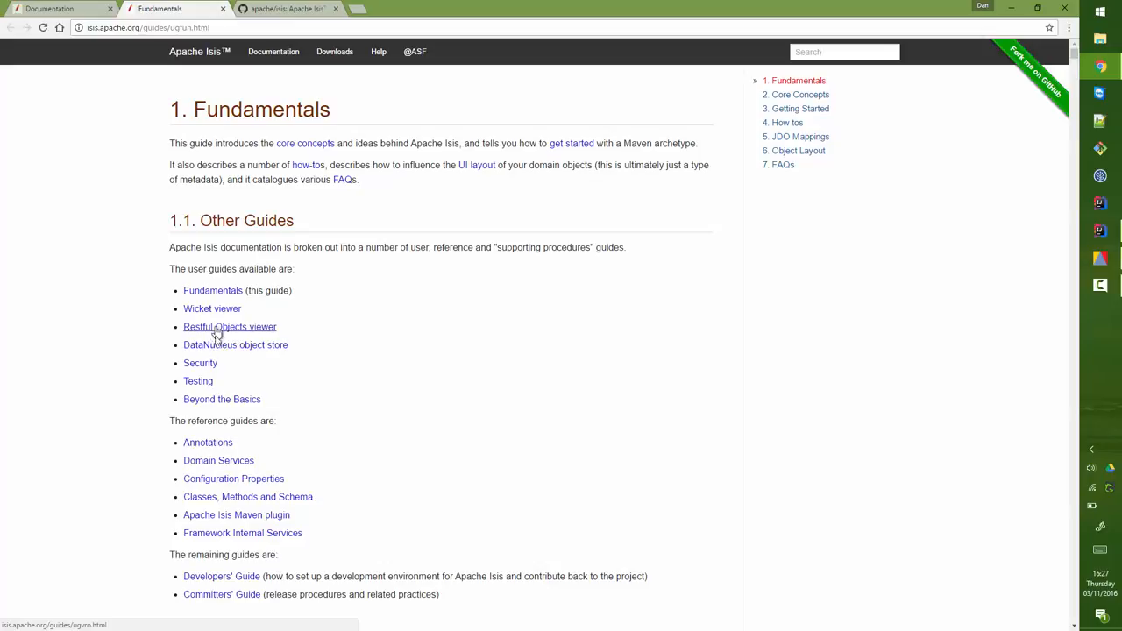
pyautogui.moveTo(221, 344)
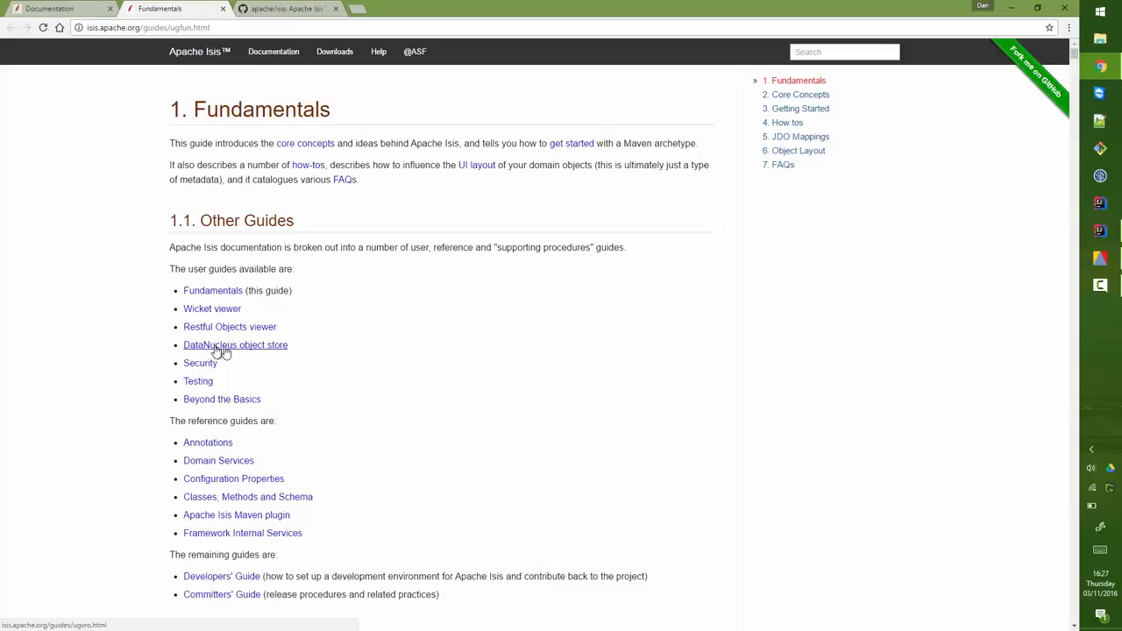
pyautogui.moveTo(231, 351)
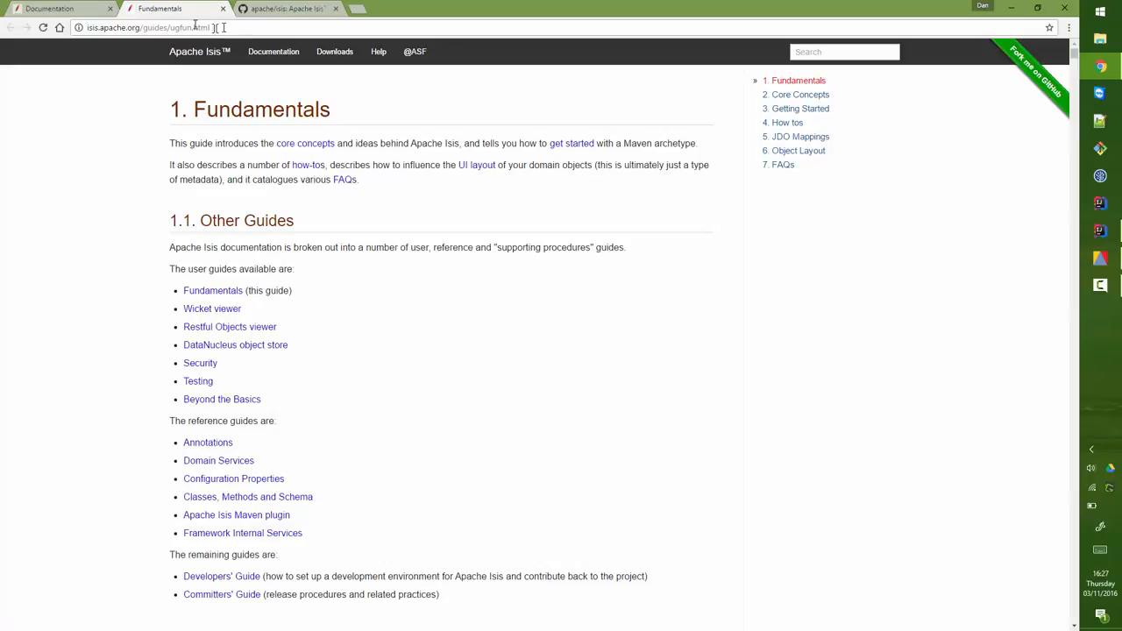
pyautogui.moveTo(285, 8)
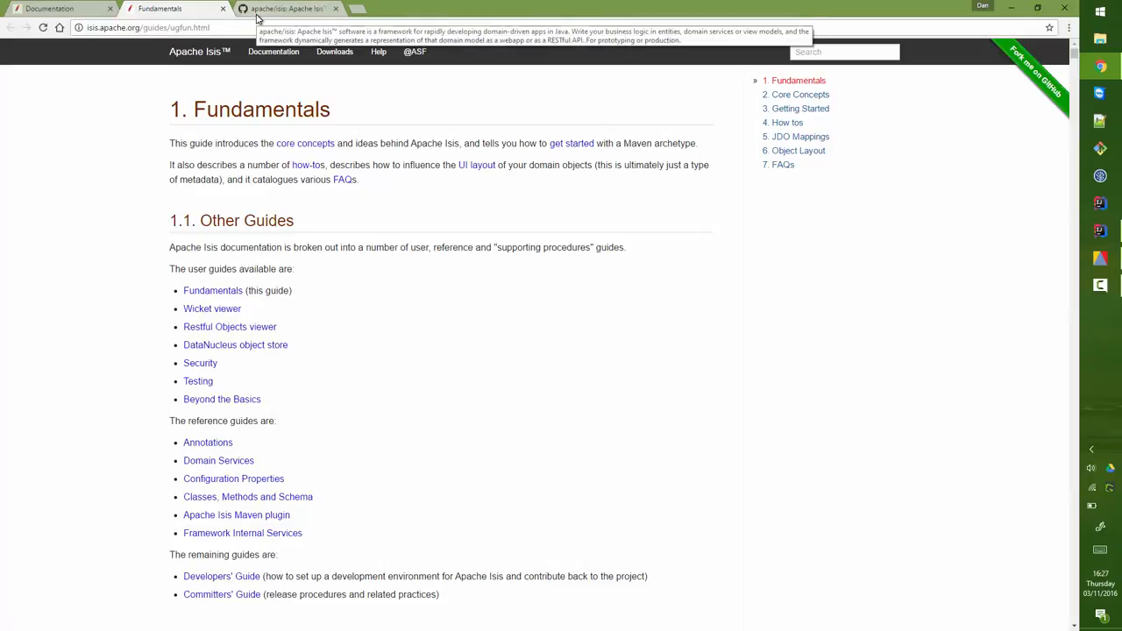
# Step: Find ugfun.adoc in the apache/isis repository and open it in GitHub's editor
pyautogui.click(285, 8)
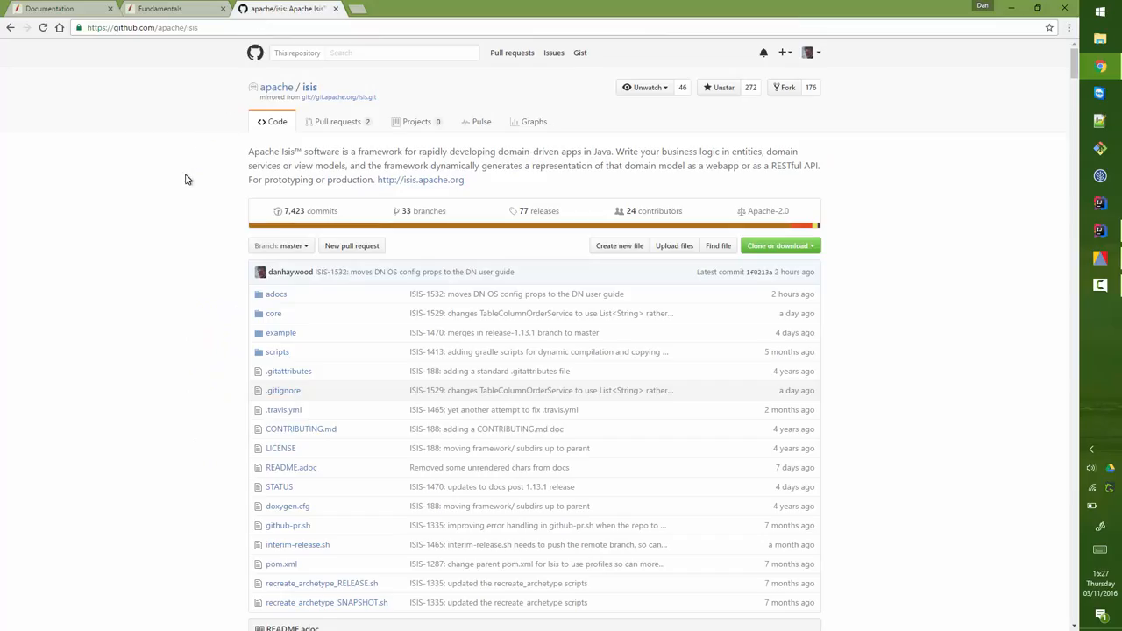
pyautogui.click(718, 246)
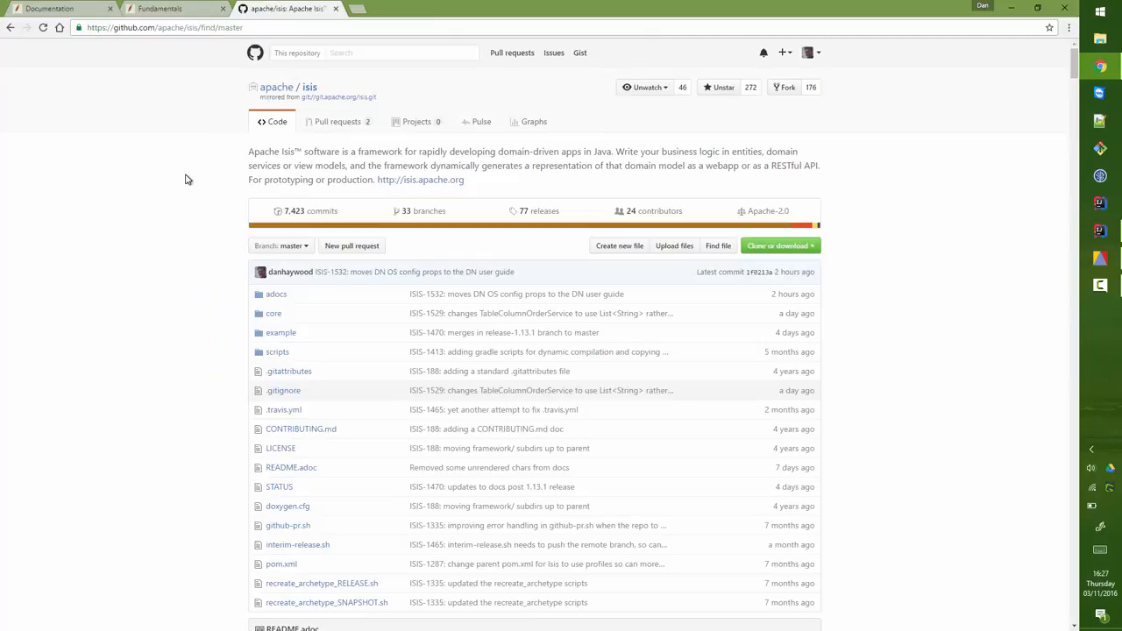
pyautogui.write('ugfun')
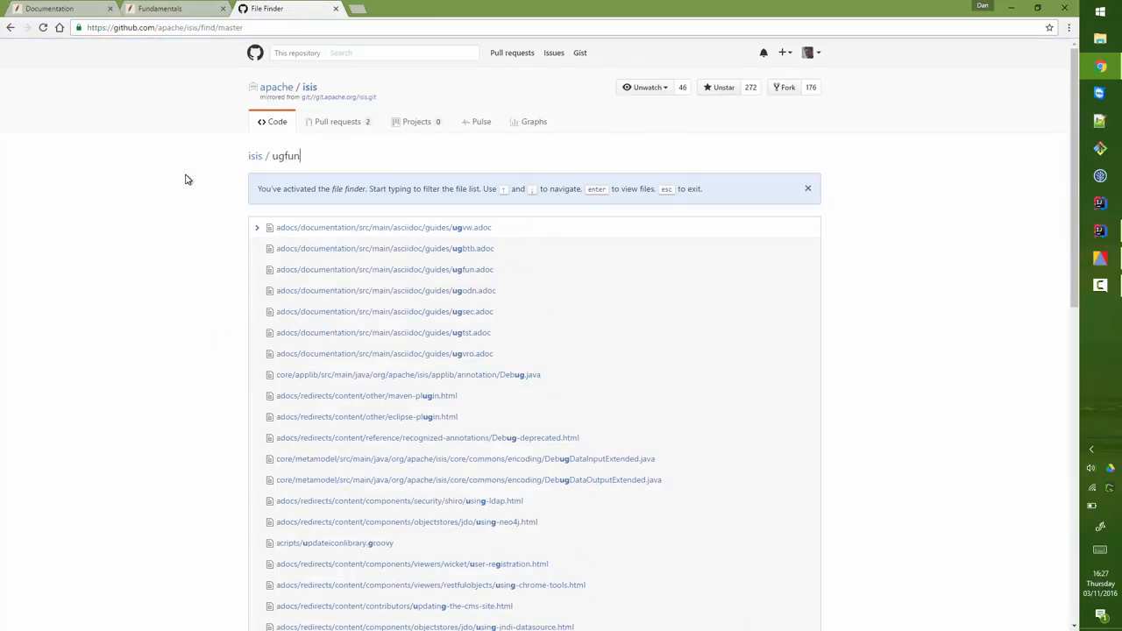
pyautogui.write('.adoc')
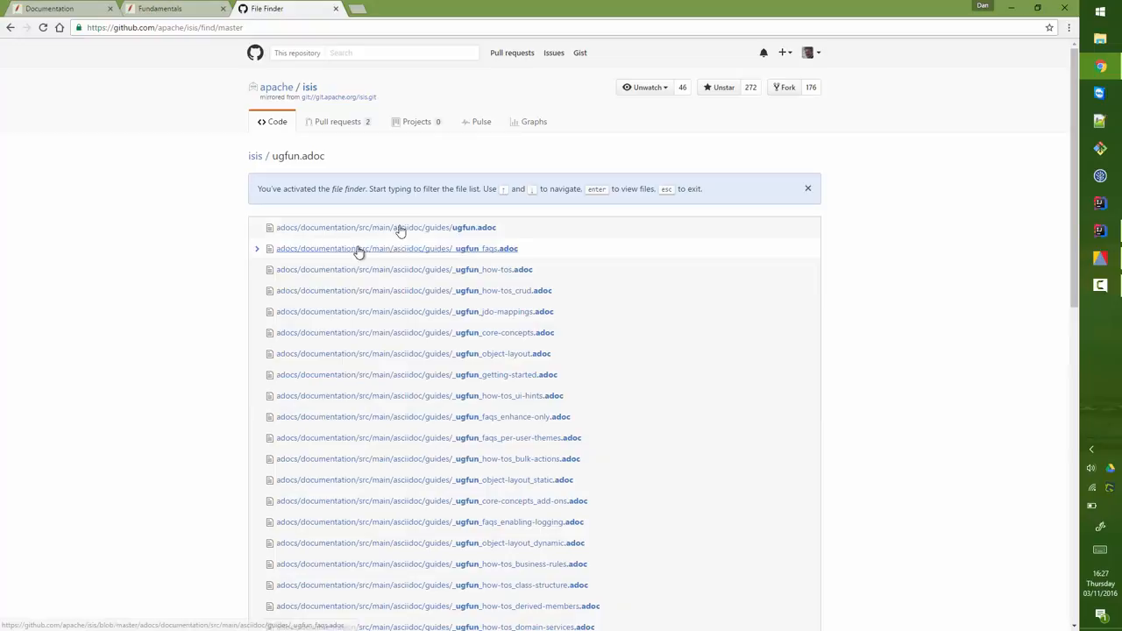
pyautogui.click(473, 227)
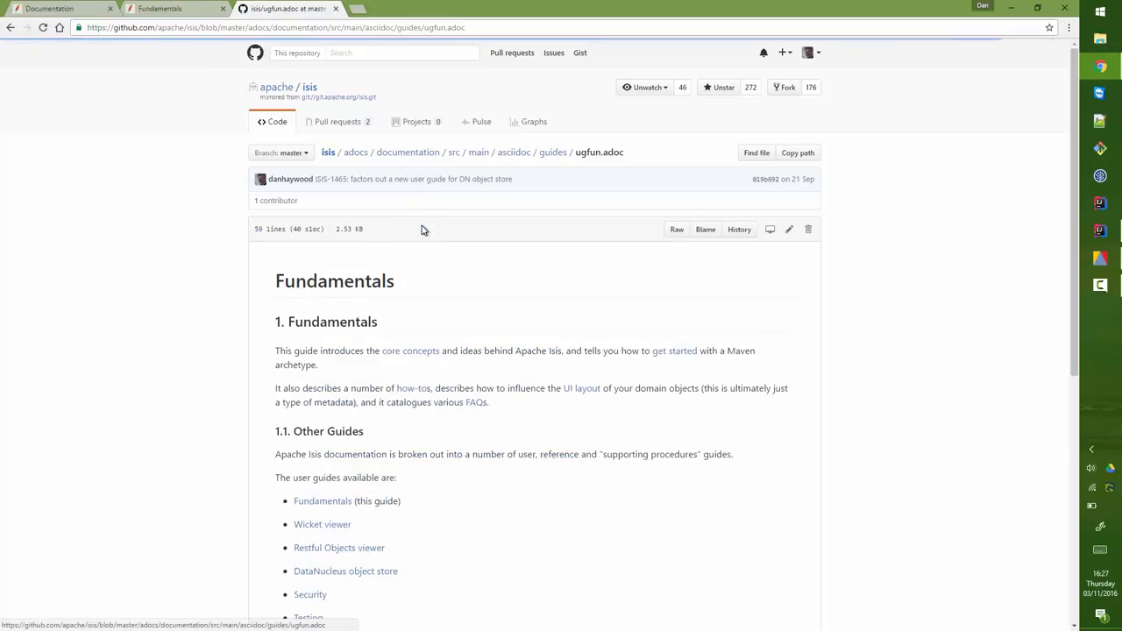
pyautogui.scroll(-3)
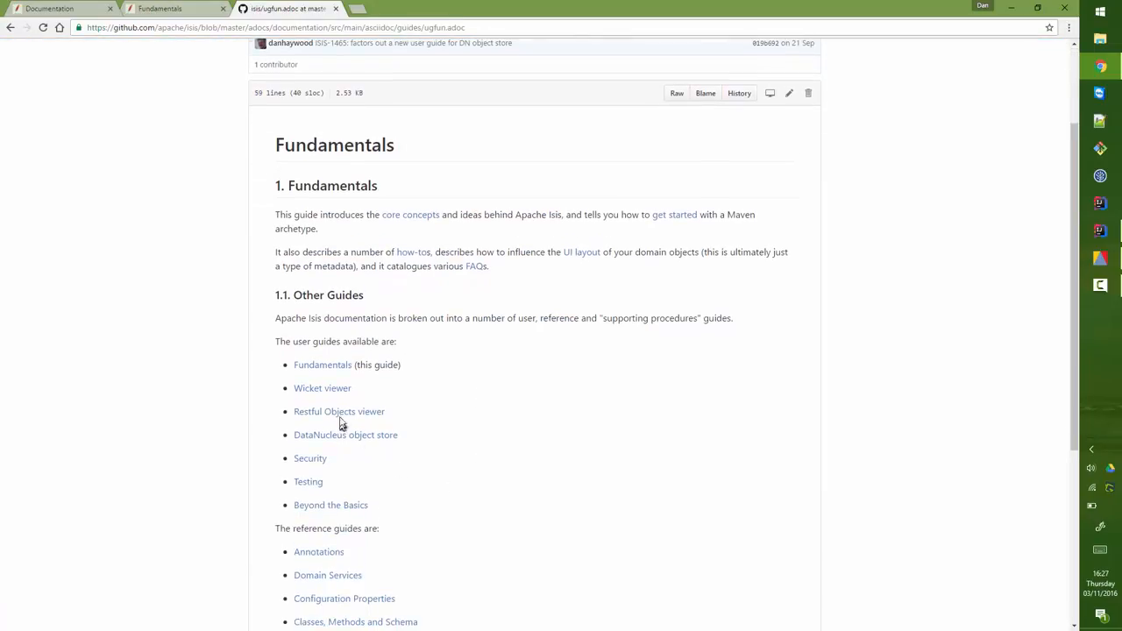
pyautogui.moveTo(412, 410)
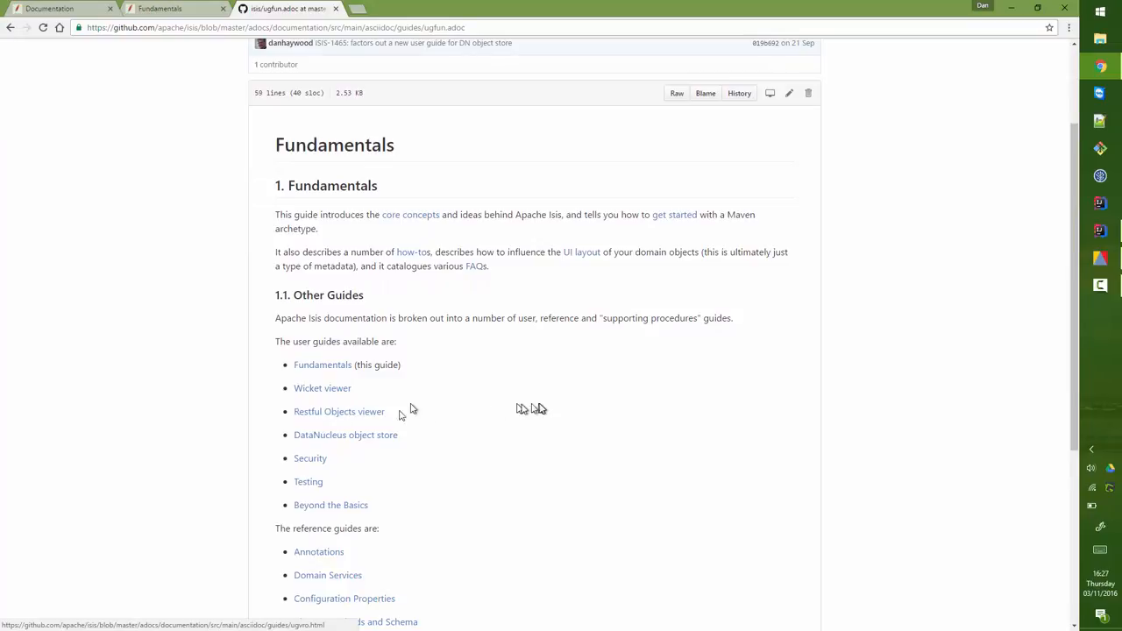
pyautogui.moveTo(697, 127)
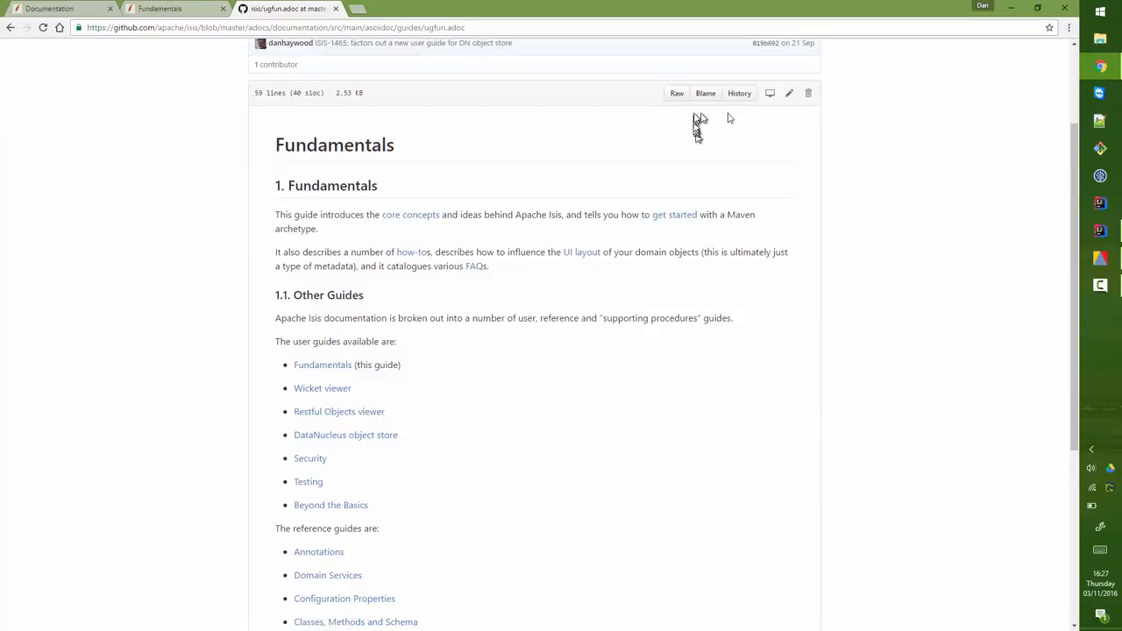
pyautogui.click(788, 93)
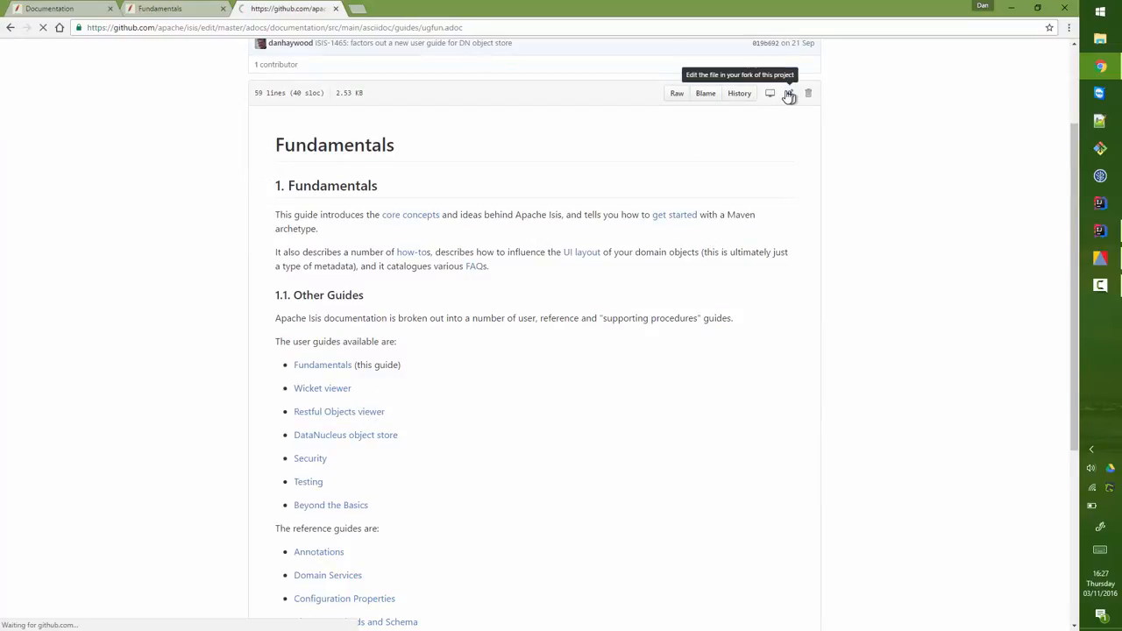
# Step: Change the DataNucleus link from ugvro to ugdno and propose it as 'fixing a bad link.'
pyautogui.click(788, 93)
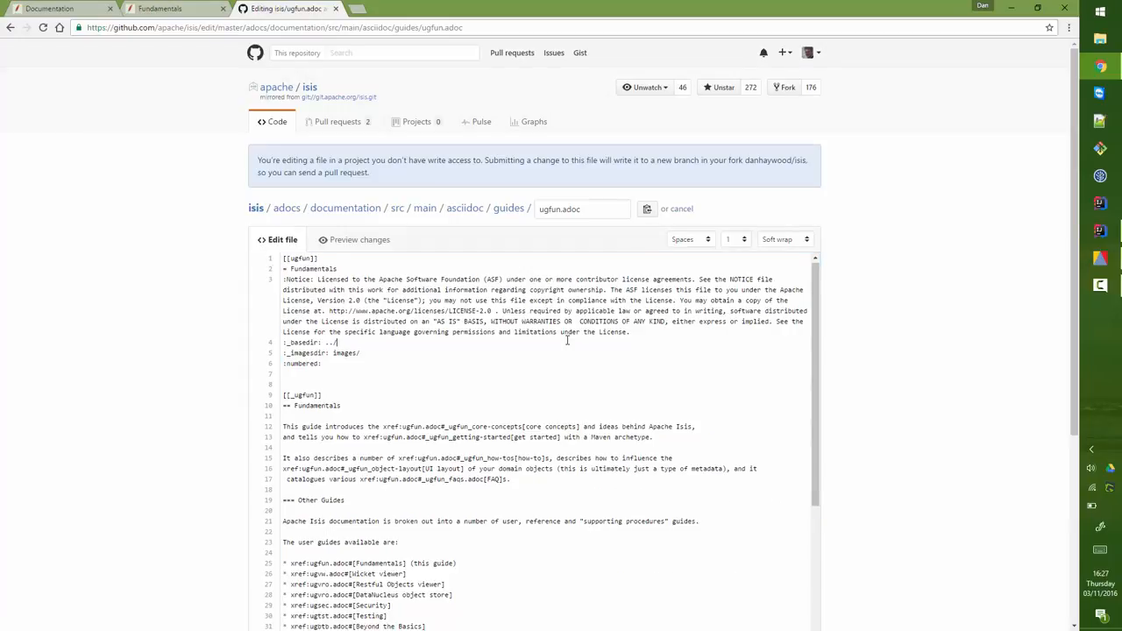
pyautogui.scroll(-3)
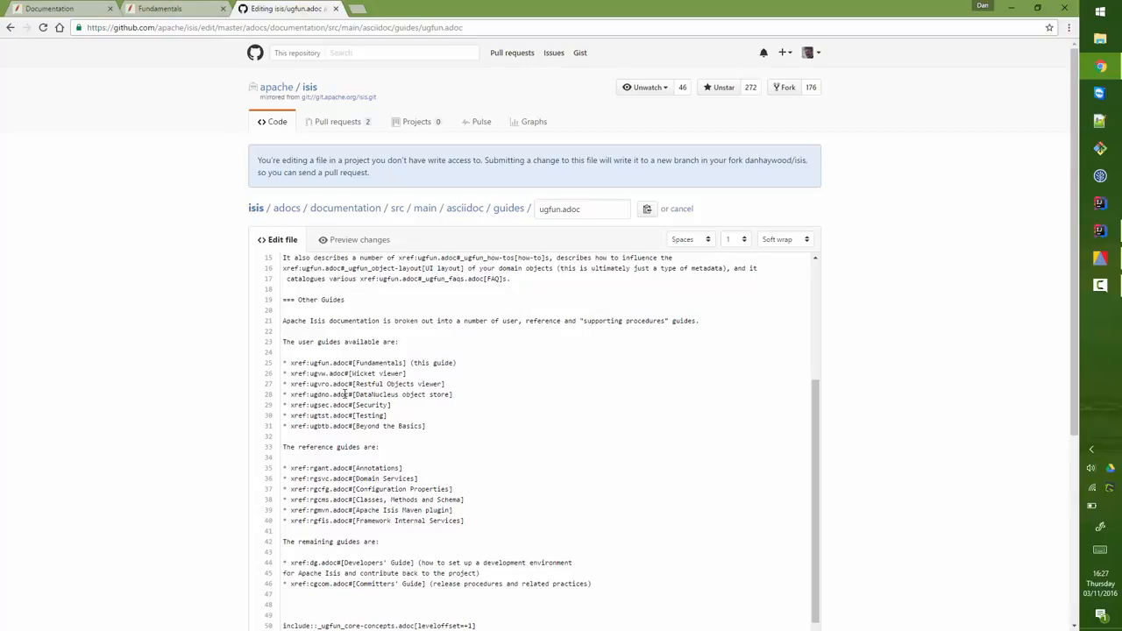
pyautogui.moveTo(517, 415)
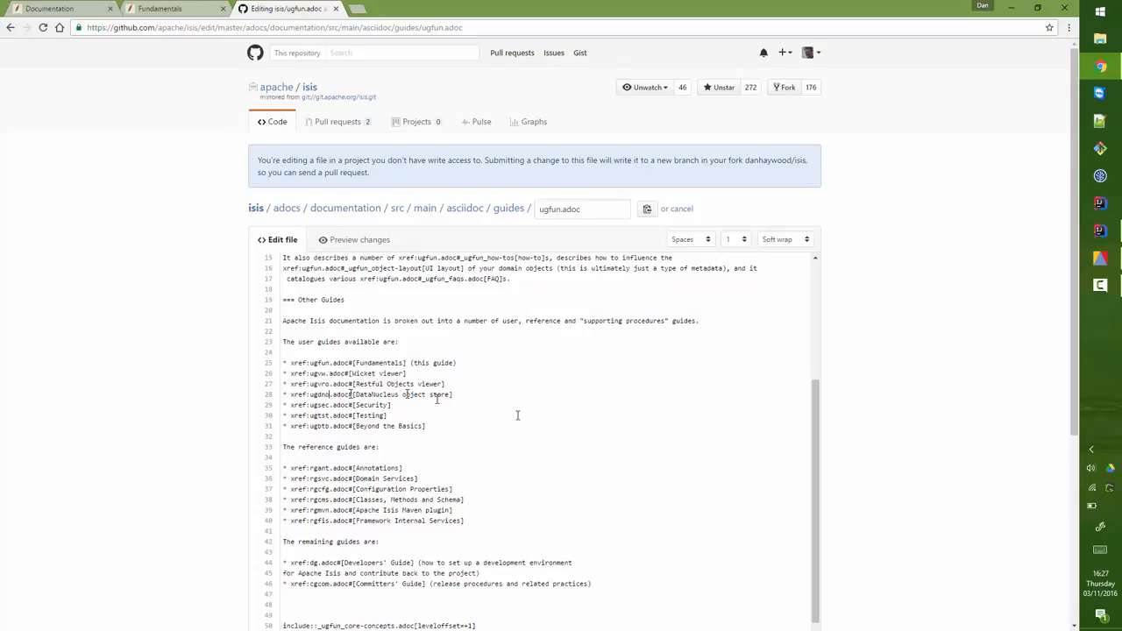
pyautogui.scroll(-3)
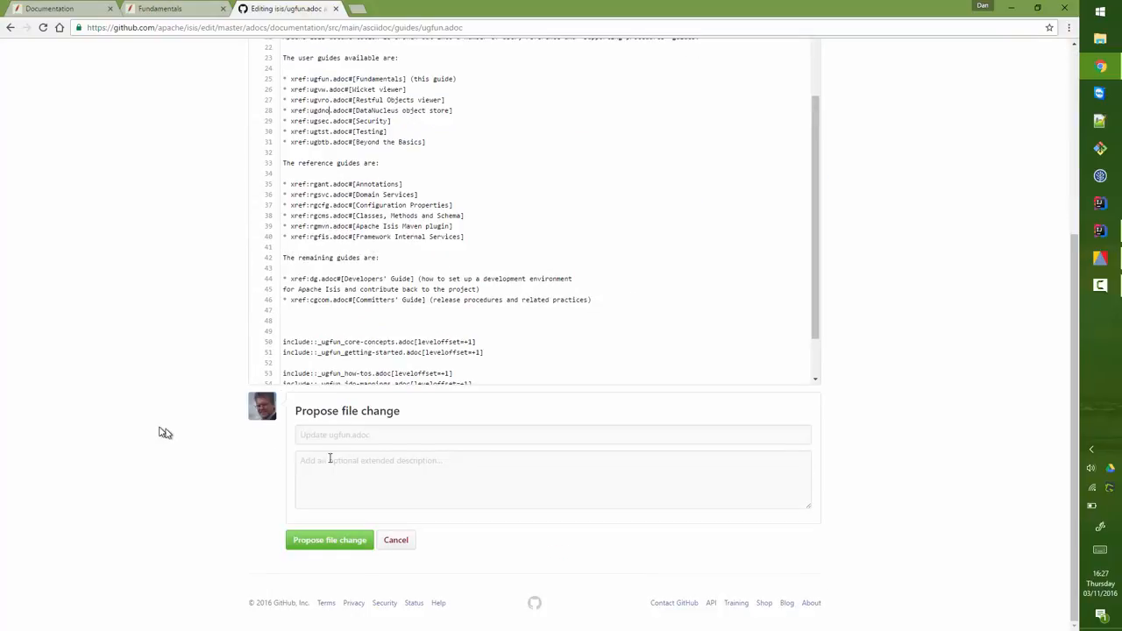
pyautogui.write('fixing a bad link.')
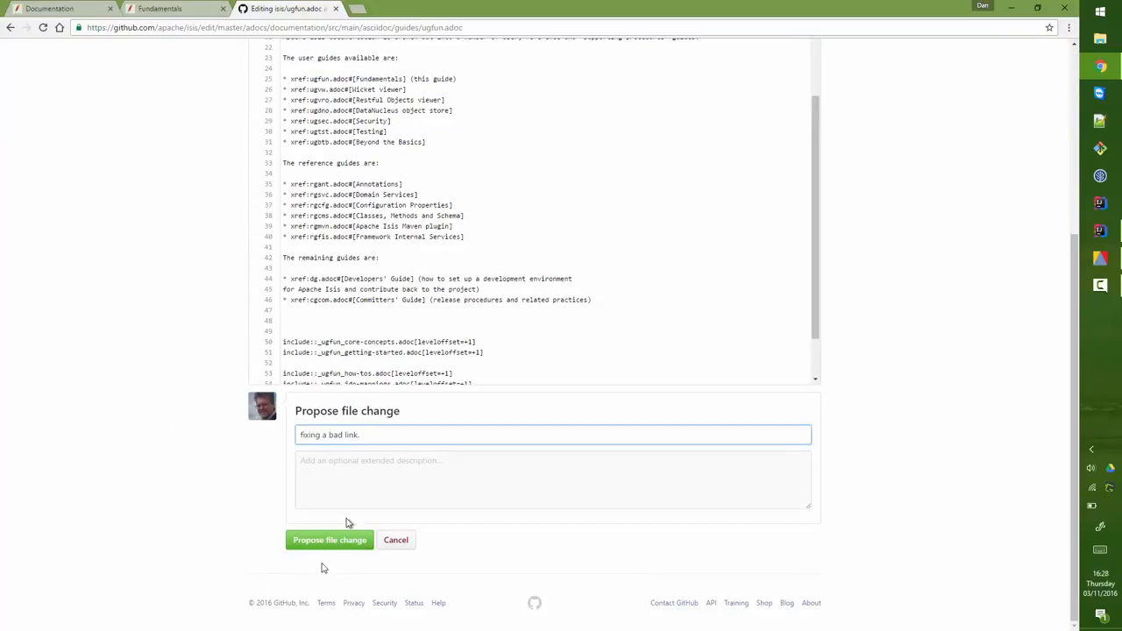
pyautogui.click(330, 539)
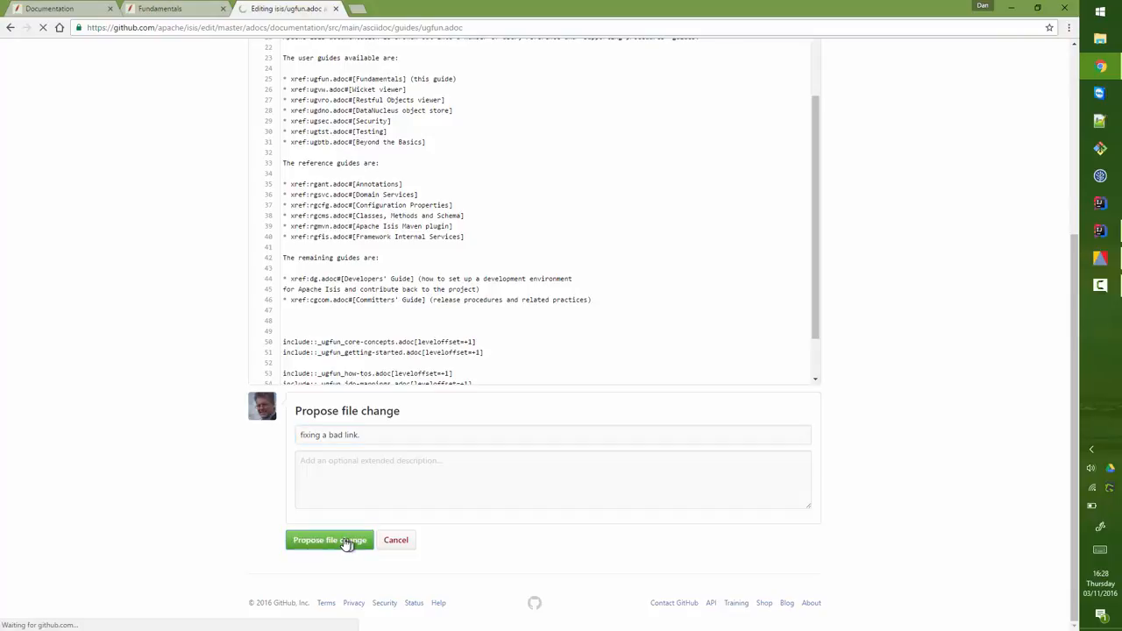
# Step: Create pull request #63 from patch-1 into apache/isis master
pyautogui.click(328, 540)
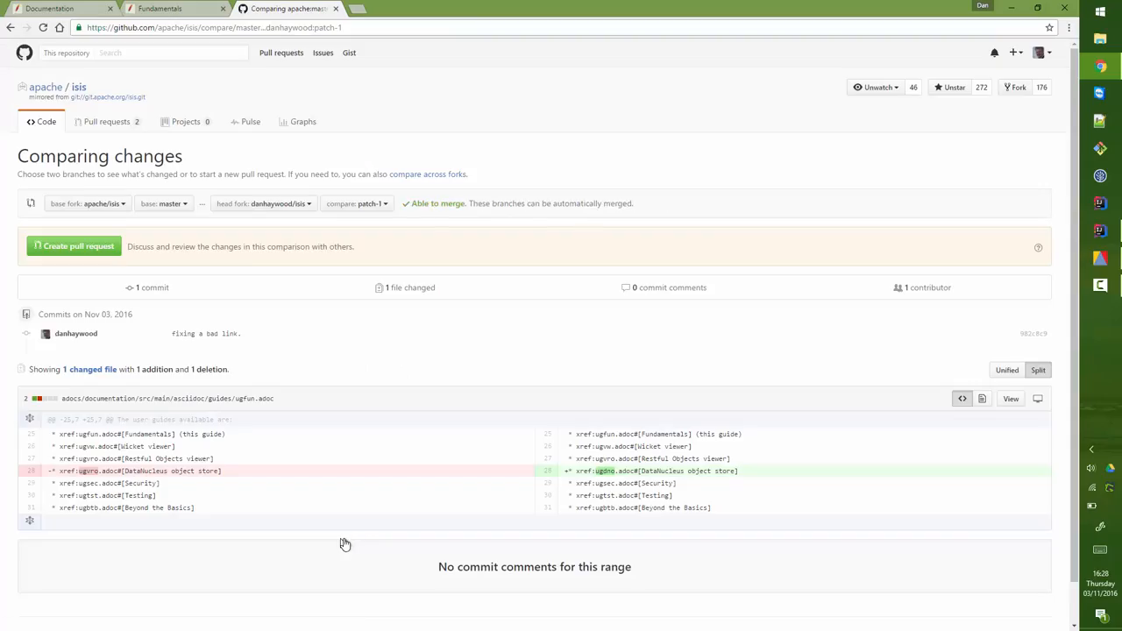
pyautogui.moveTo(341, 345)
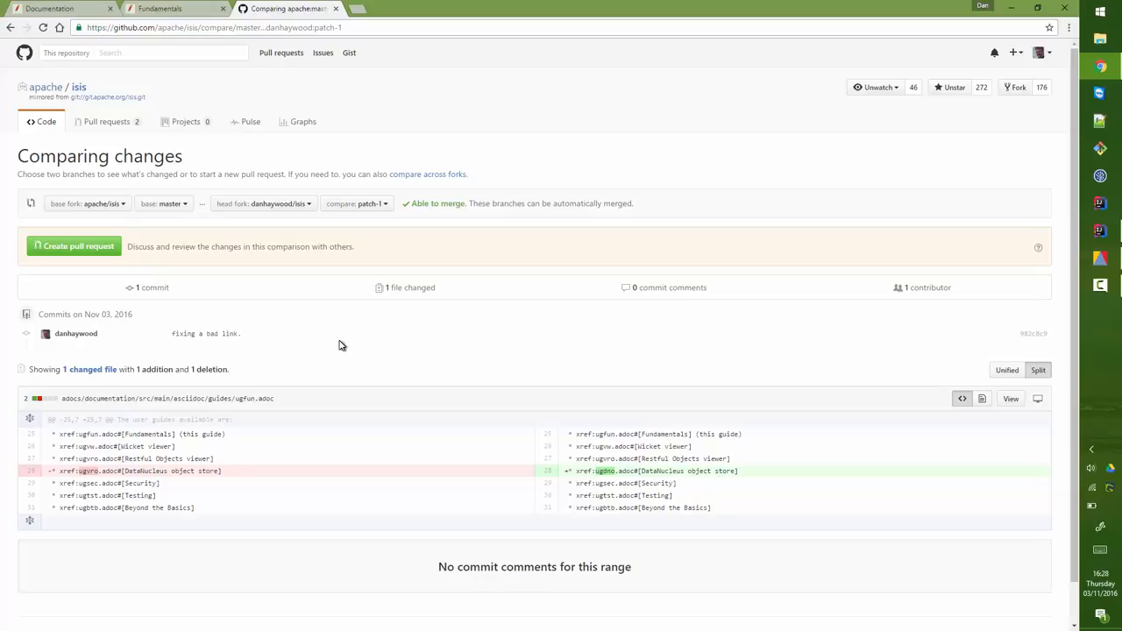
pyautogui.moveTo(74, 247)
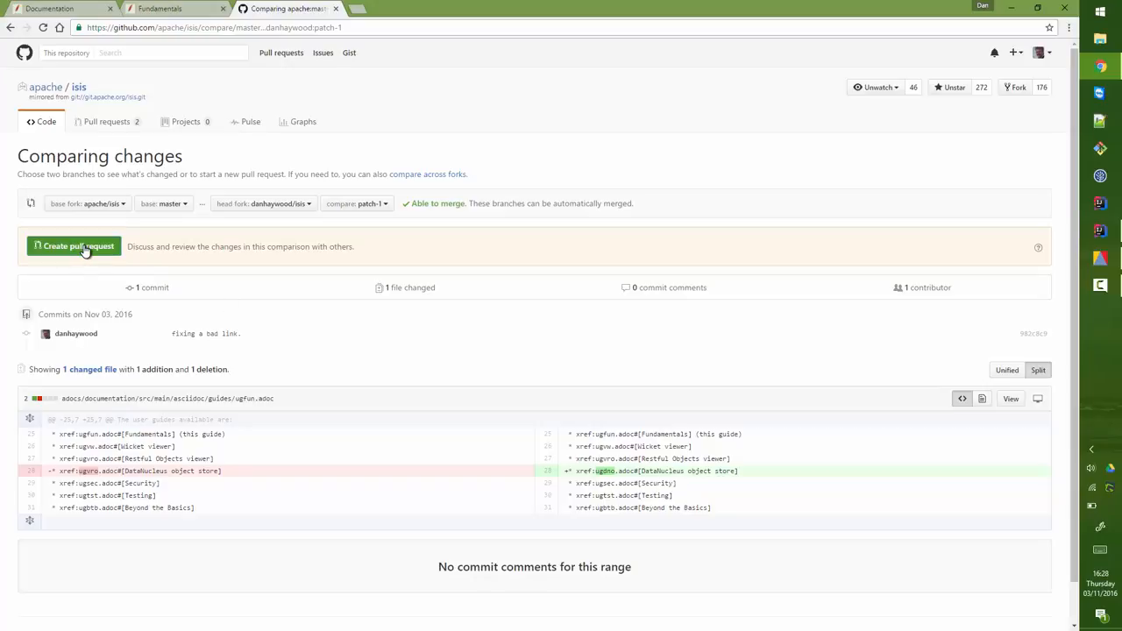
pyautogui.click(74, 247)
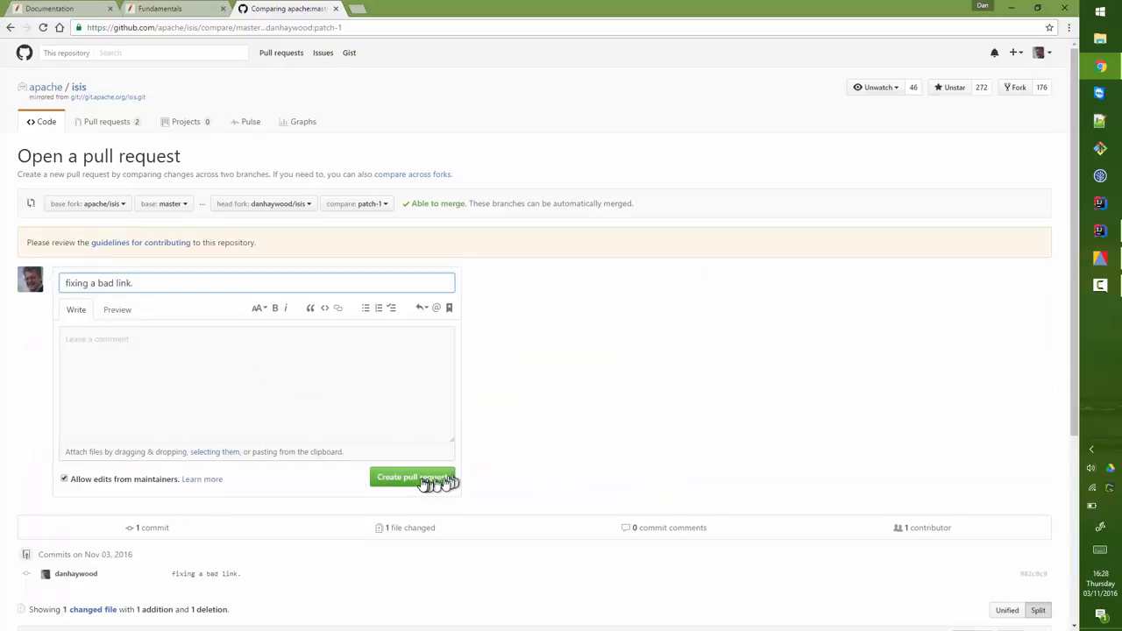
pyautogui.click(412, 477)
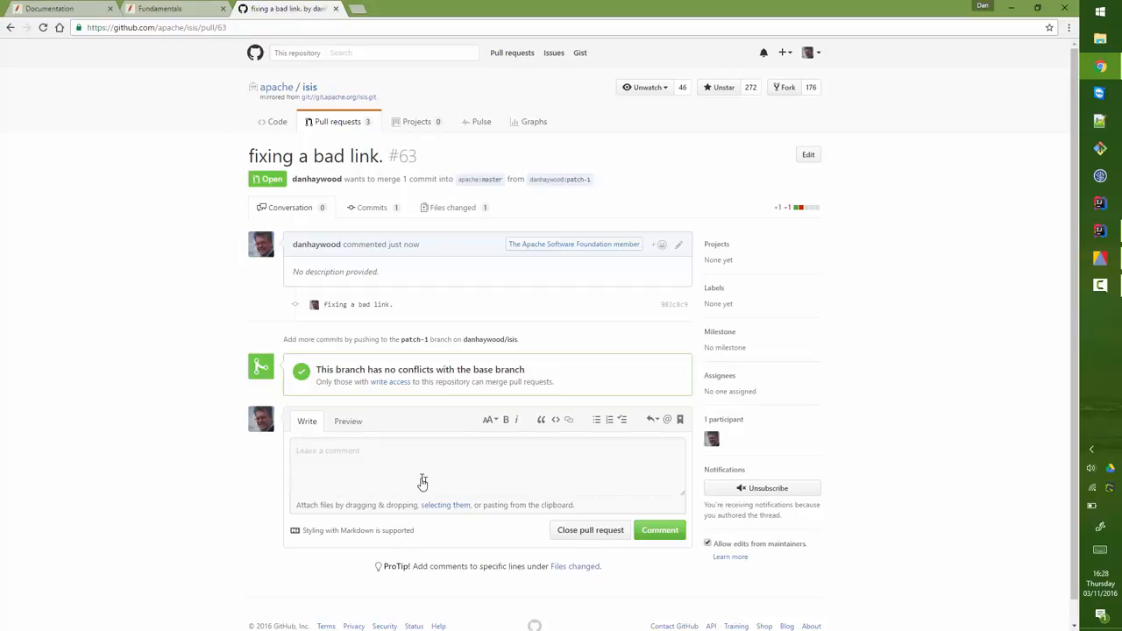
# Step: Bring up the isis-documentation project in IntelliJ IDEA
pyautogui.click(162, 8)
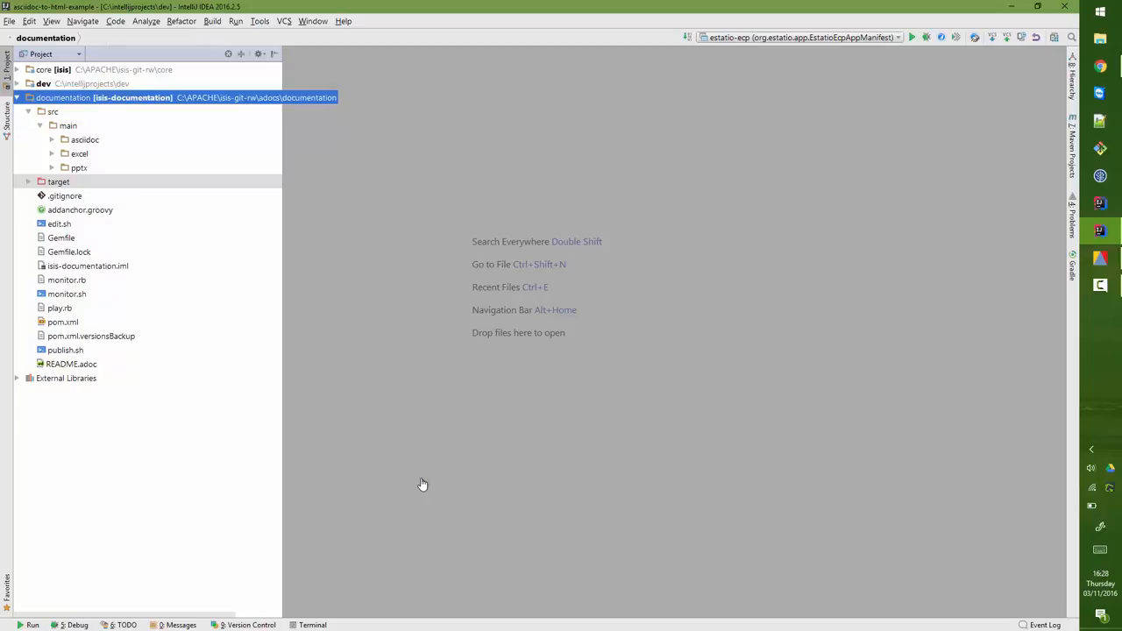
# Step: Expand src/main/asciidoc/guides in the Project tree and open ugfun.adoc
pyautogui.click(85, 140)
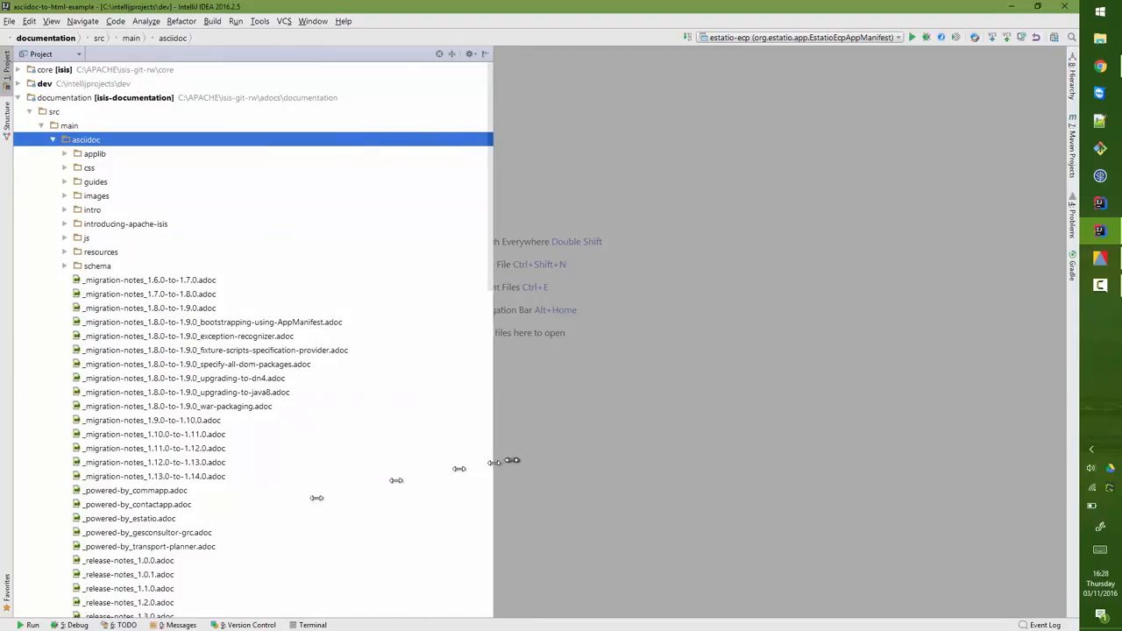
pyautogui.scroll(-3)
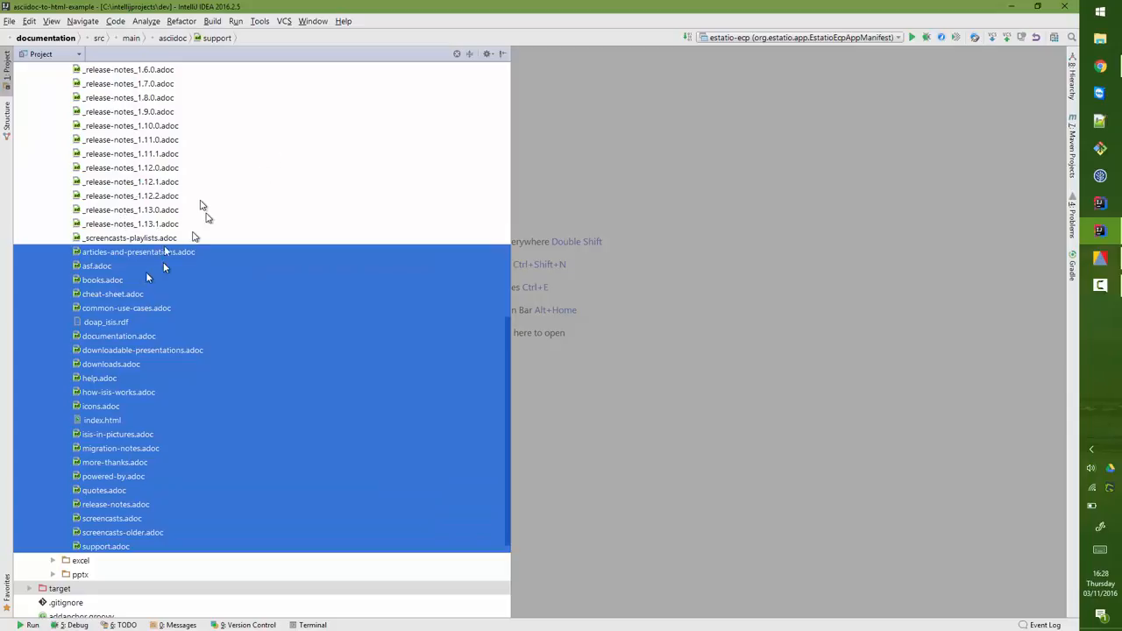
pyautogui.moveTo(265, 144)
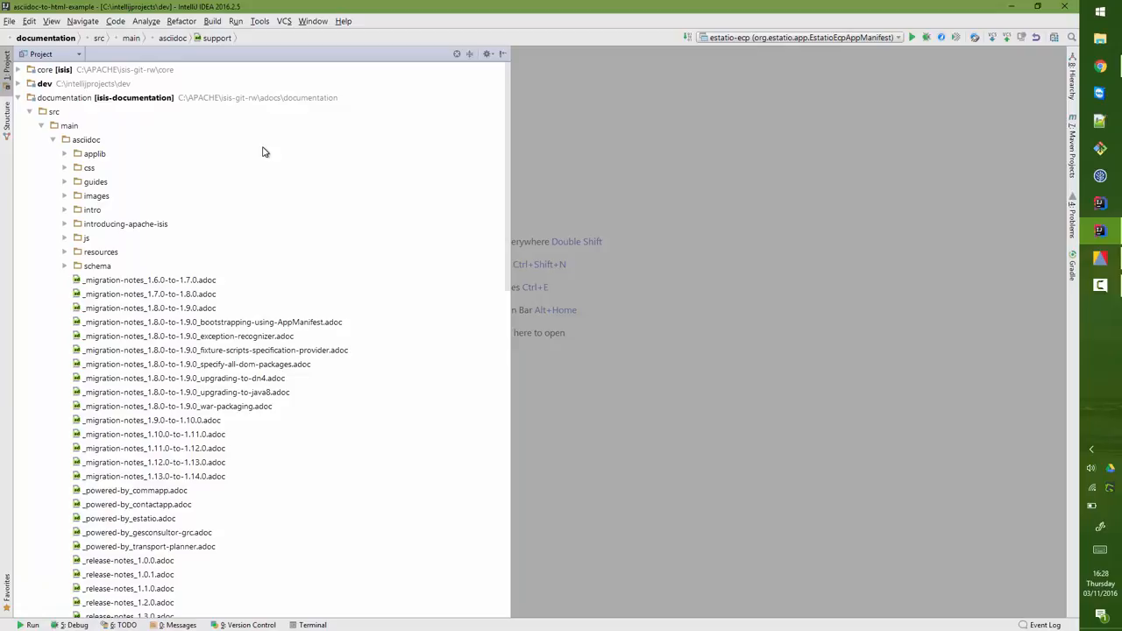
pyautogui.click(94, 182)
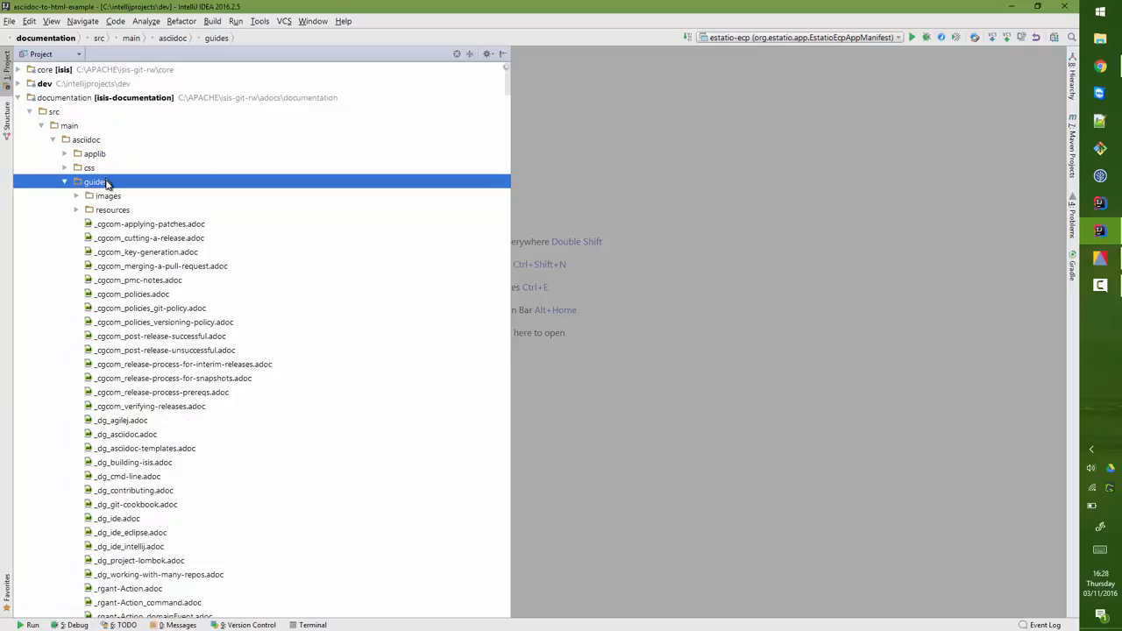
pyautogui.click(64, 181)
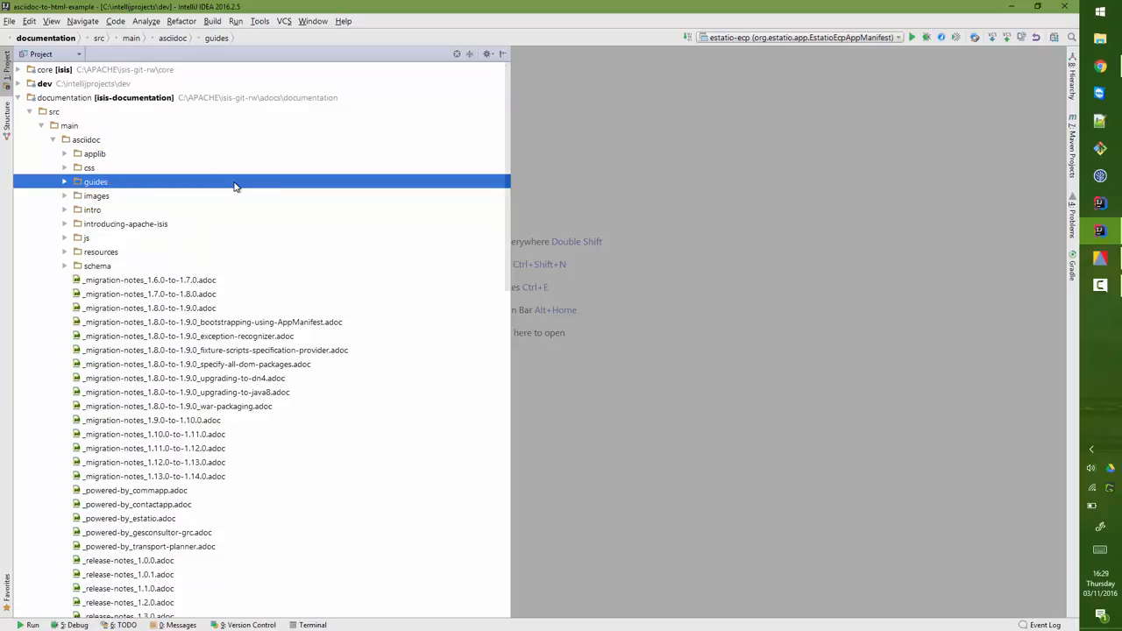
pyautogui.click(64, 182)
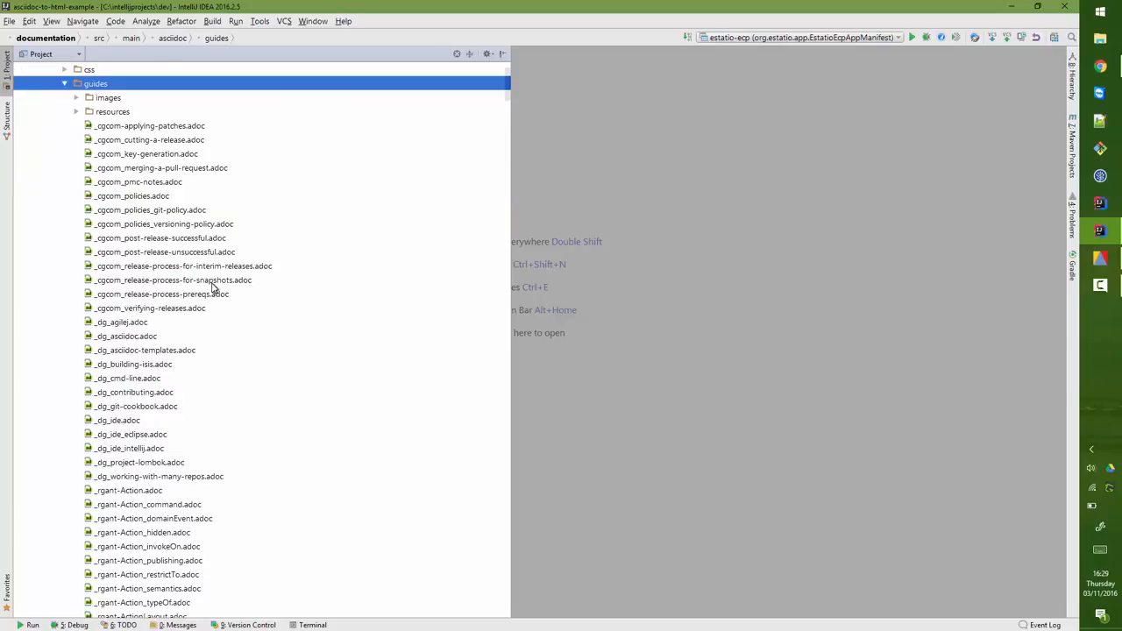
pyautogui.scroll(-3)
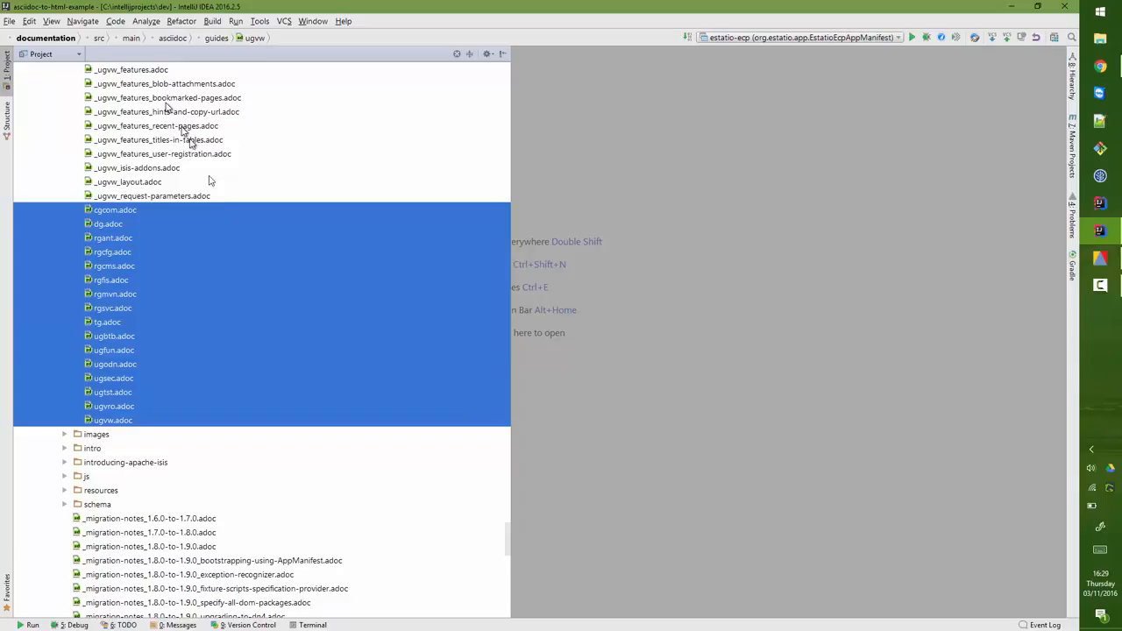
pyautogui.click(109, 224)
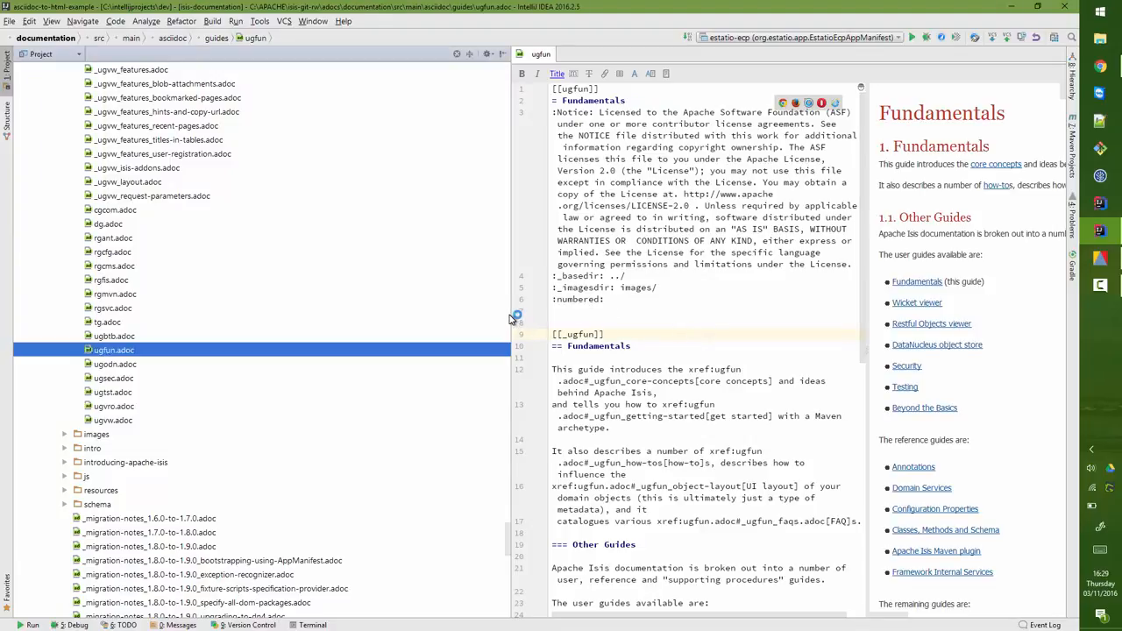
# Step: Scroll through ugfun.adoc's source beside the rendered Fundamentals preview
pyautogui.scroll(-3)
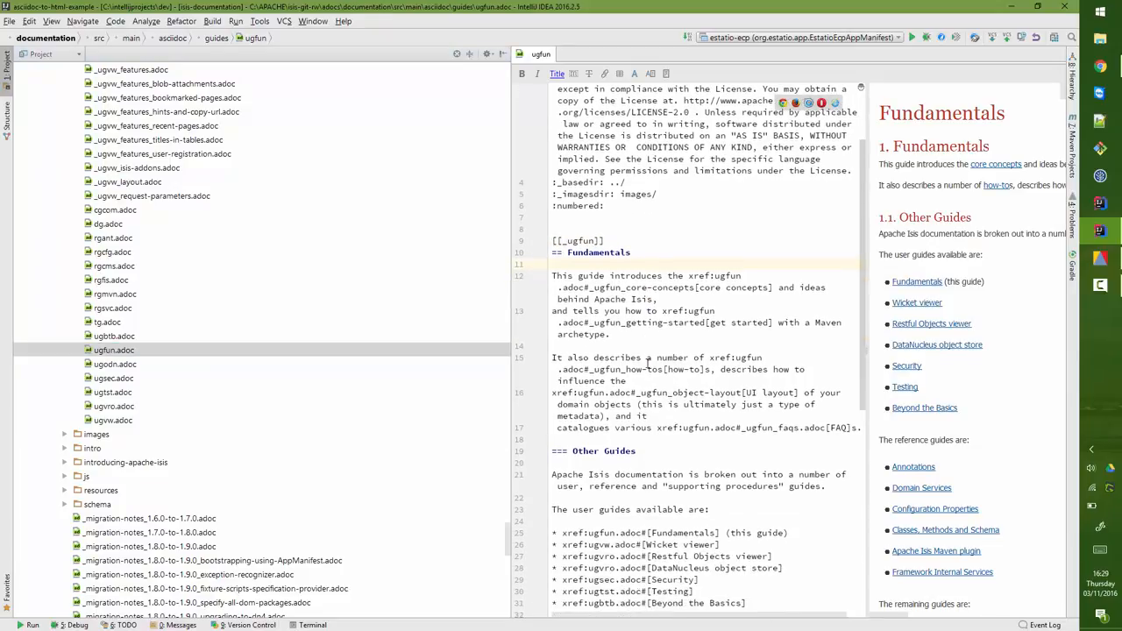
pyautogui.scroll(-3)
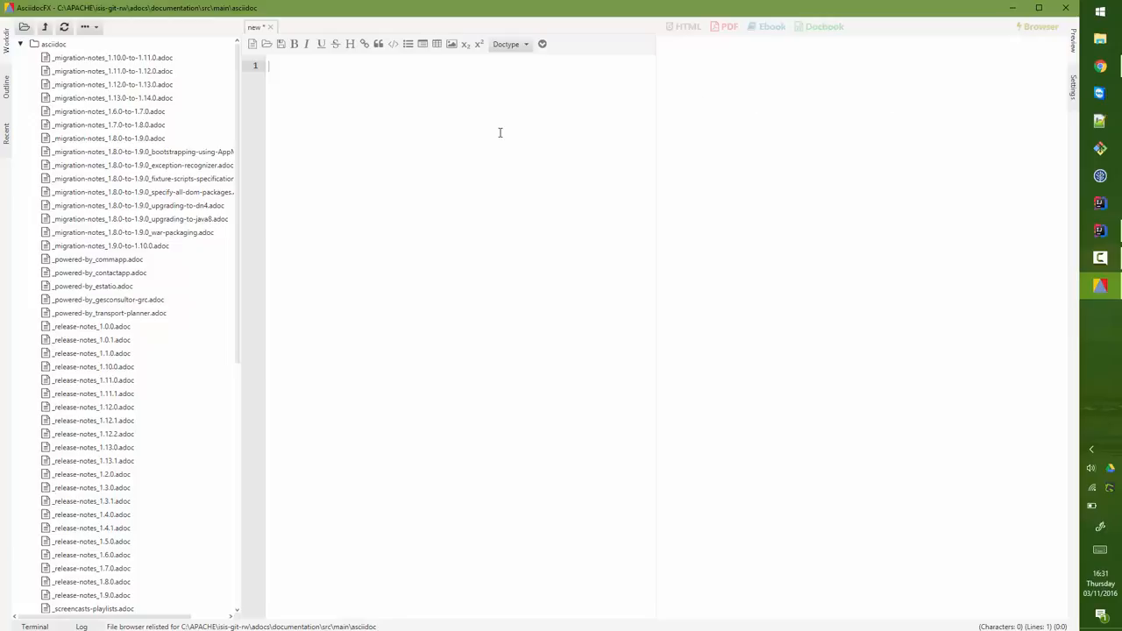
# Step: Browse AsciidocFX's asciidoc folder tree to open _ugfun_core-concepts_add-ons.adoc
pyautogui.click(53, 43)
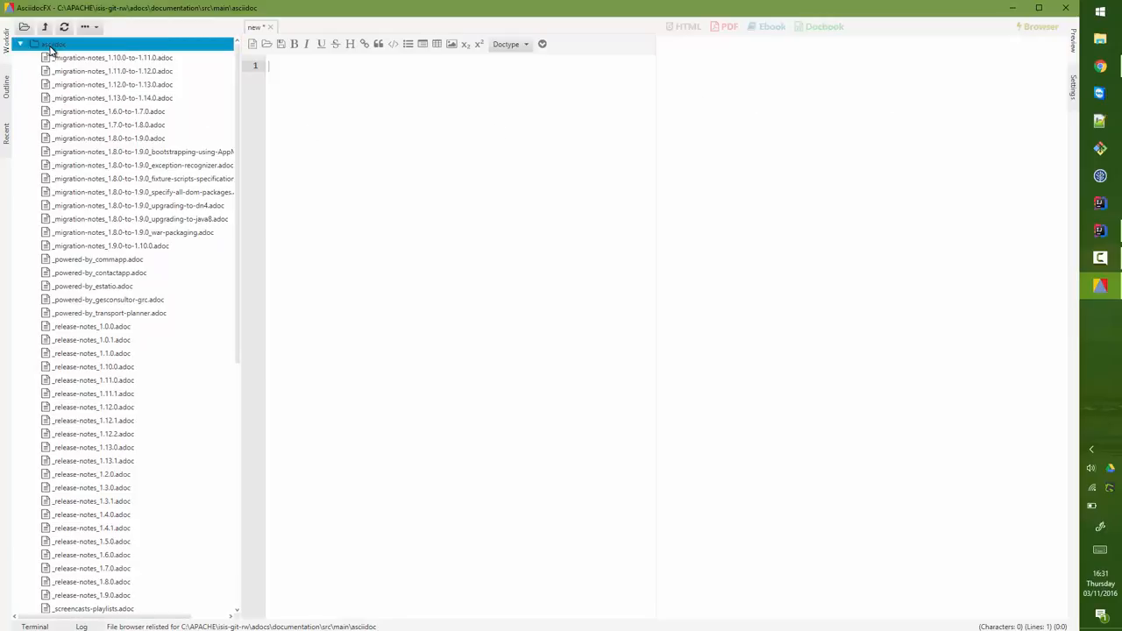
pyautogui.scroll(-3)
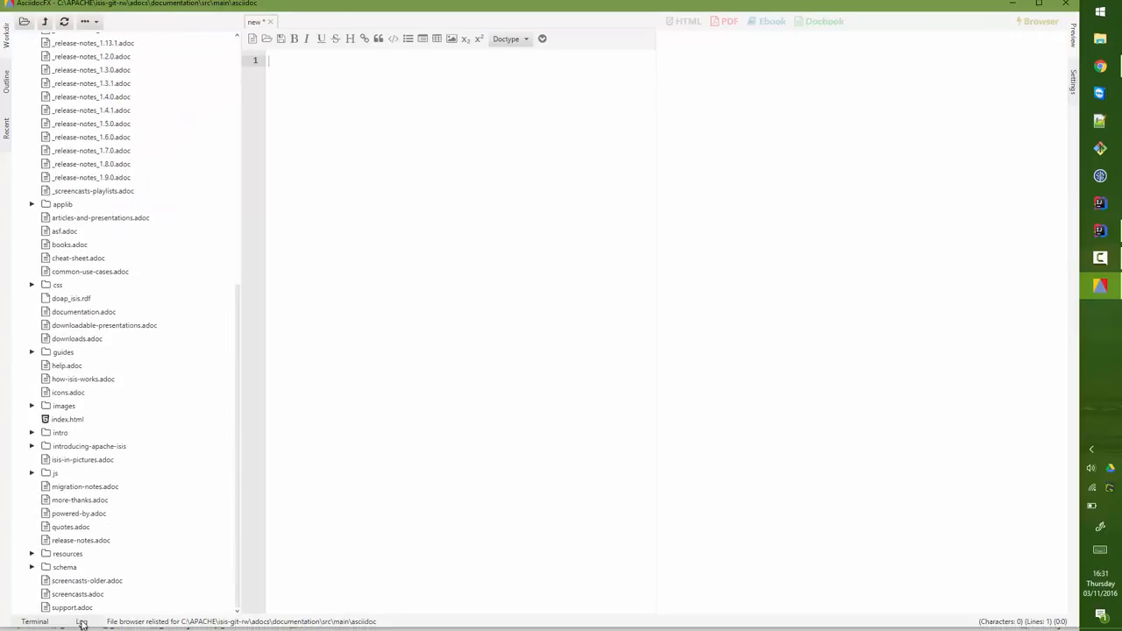
pyautogui.click(72, 607)
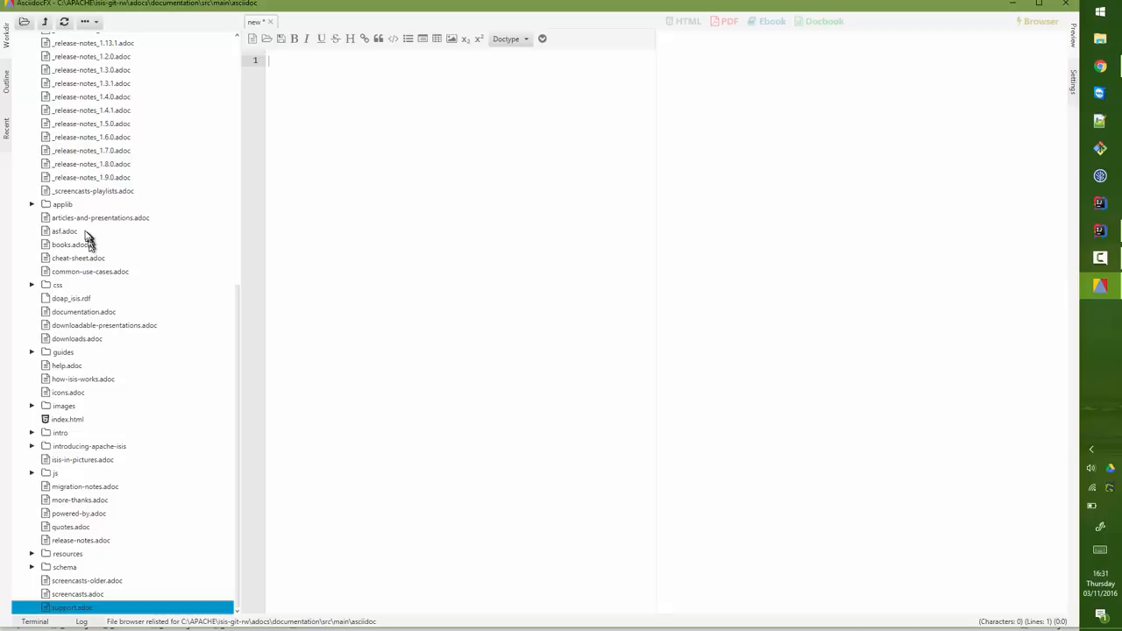
pyautogui.click(62, 204)
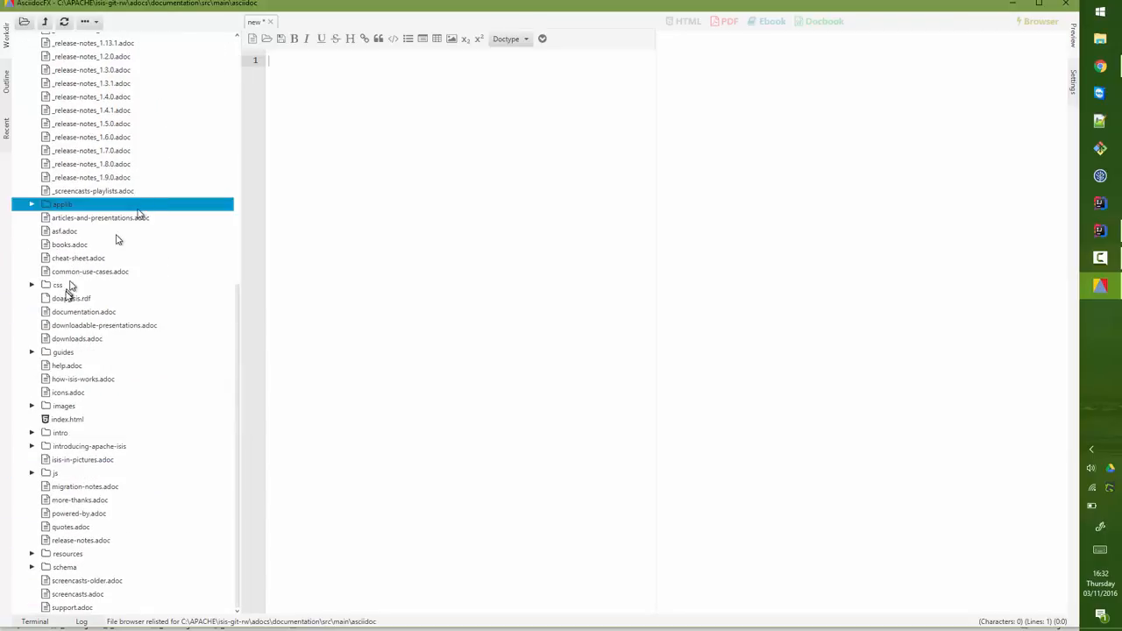
pyautogui.click(63, 351)
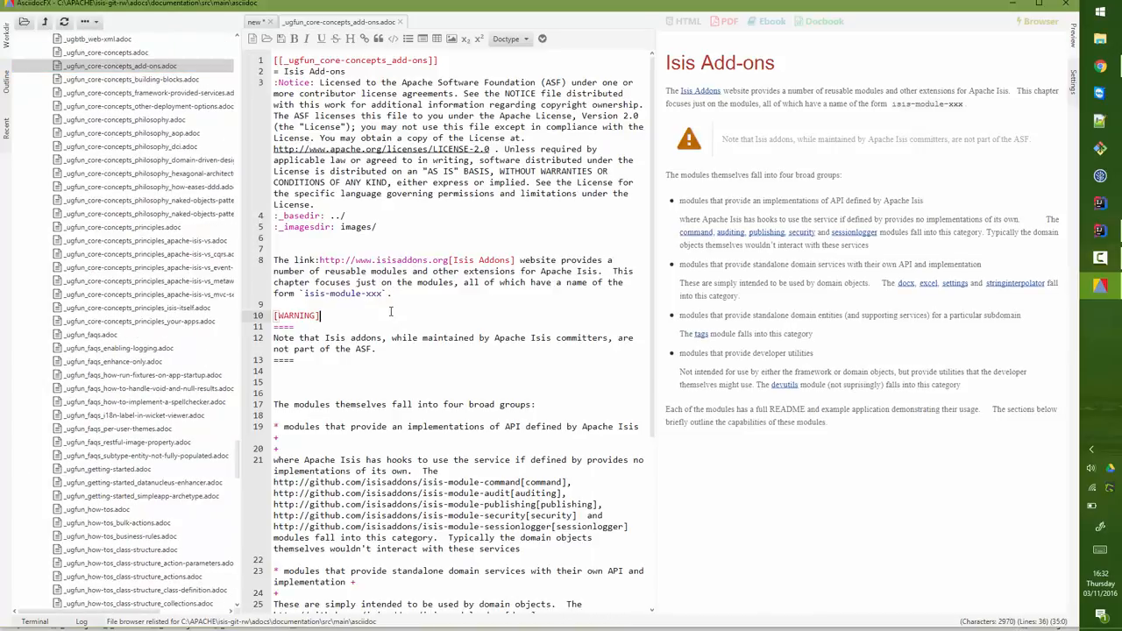
# Step: Open the apache-isis-vs-mvc-server-side-frameworks page and scroll its preview
pyautogui.scroll(-3)
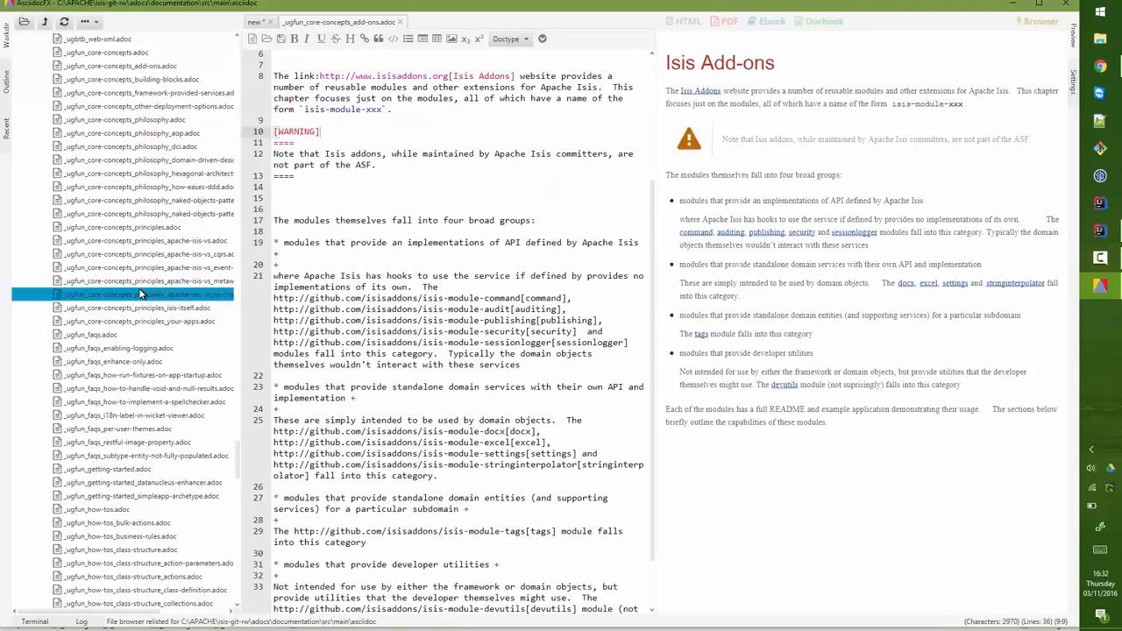
pyautogui.click(144, 293)
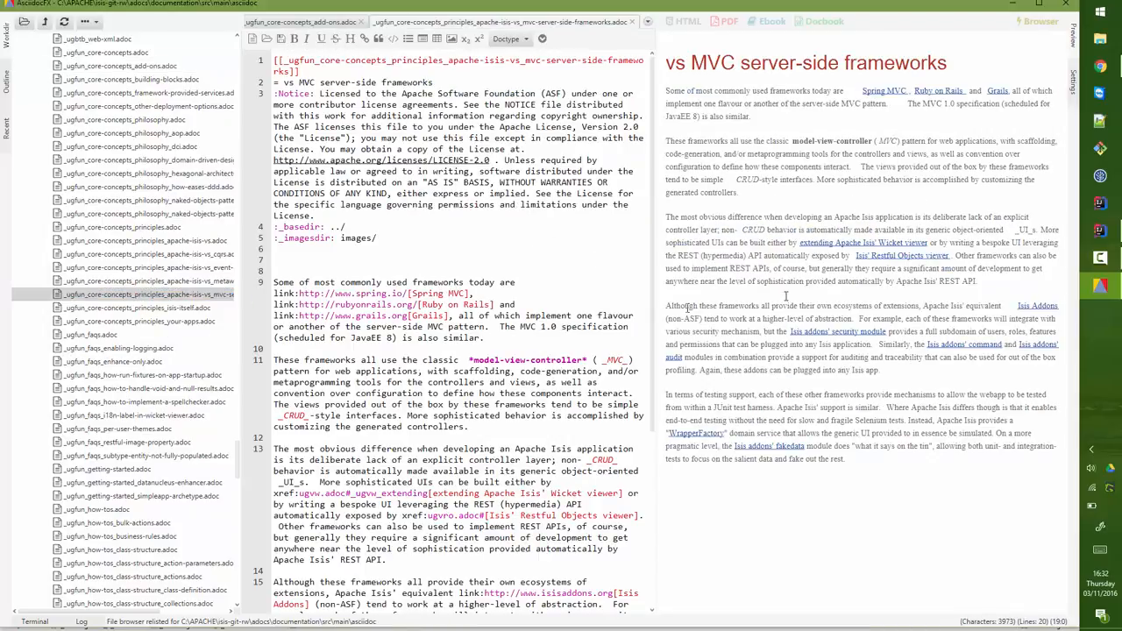
pyautogui.scroll(-3)
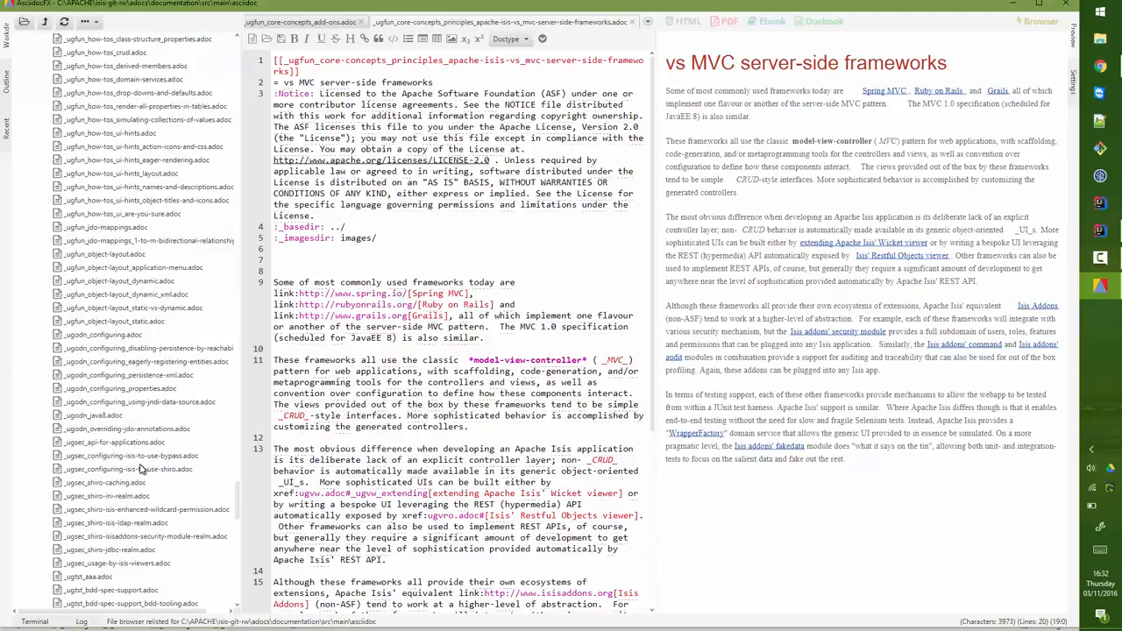
# Step: Open _ugsec_configuring-isis-to-use-shiro.adoc and read through its rendered preview
pyautogui.click(127, 469)
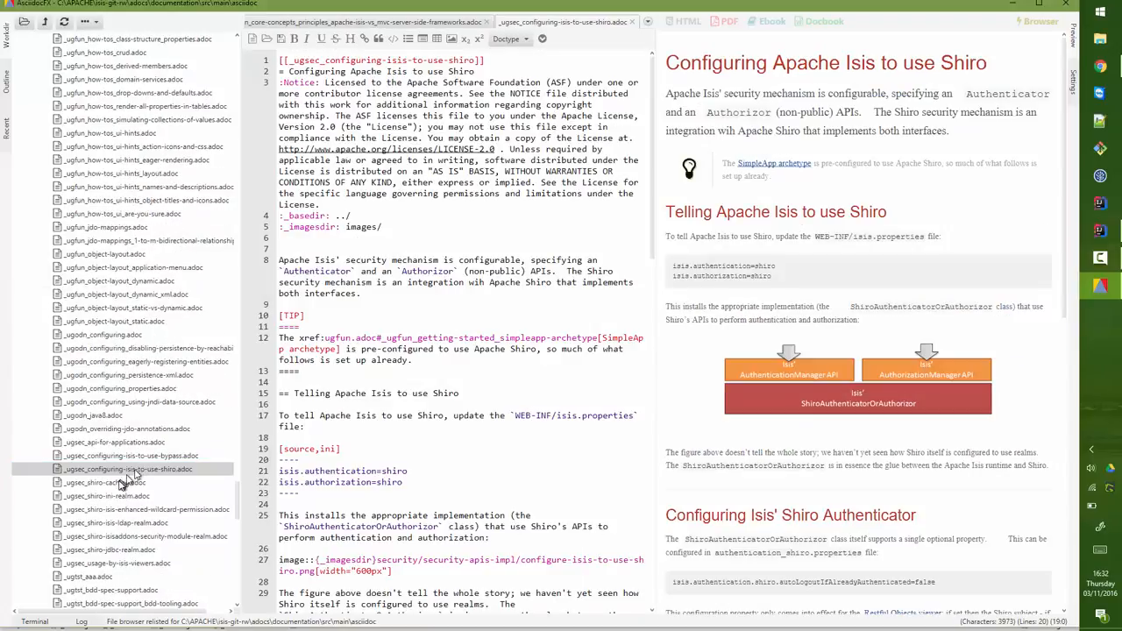
pyautogui.scroll(-3)
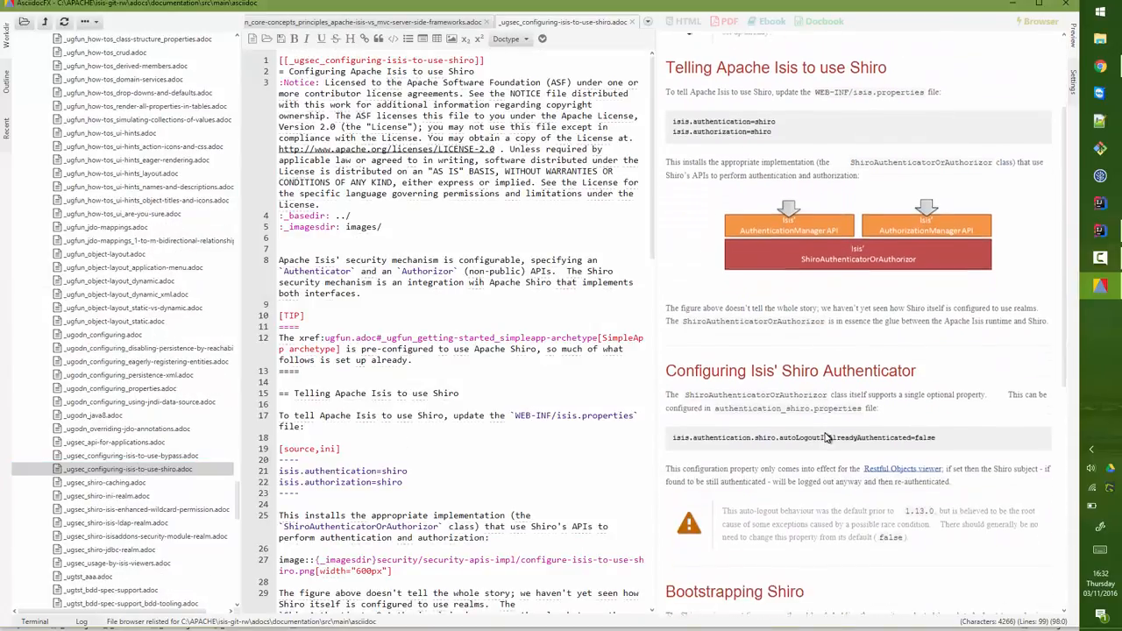
pyautogui.scroll(-3)
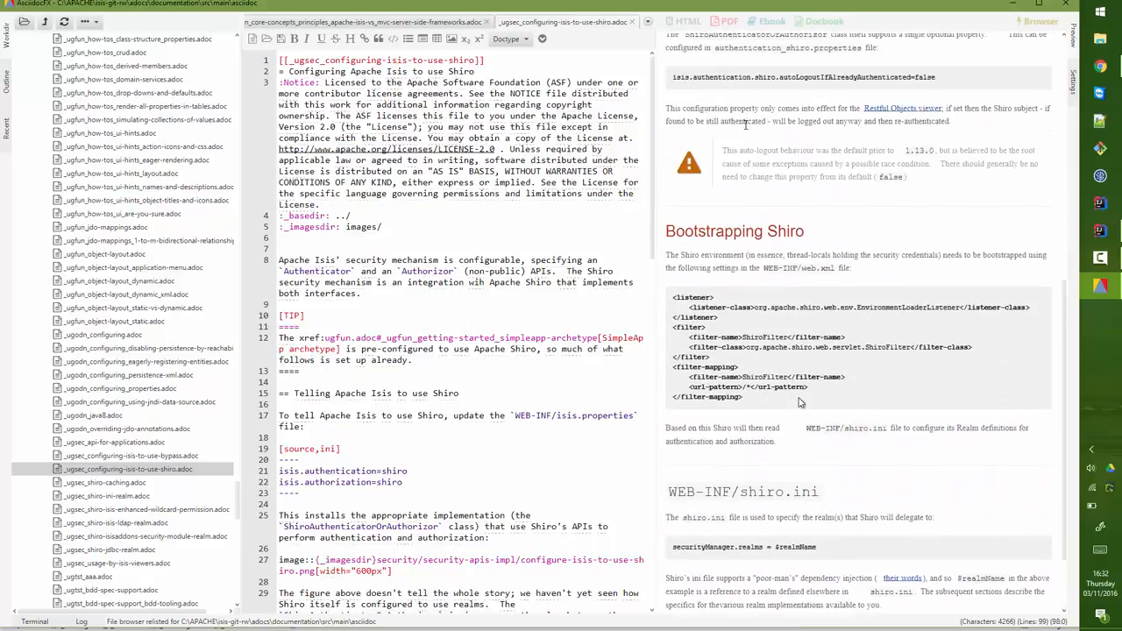
pyautogui.scroll(-3)
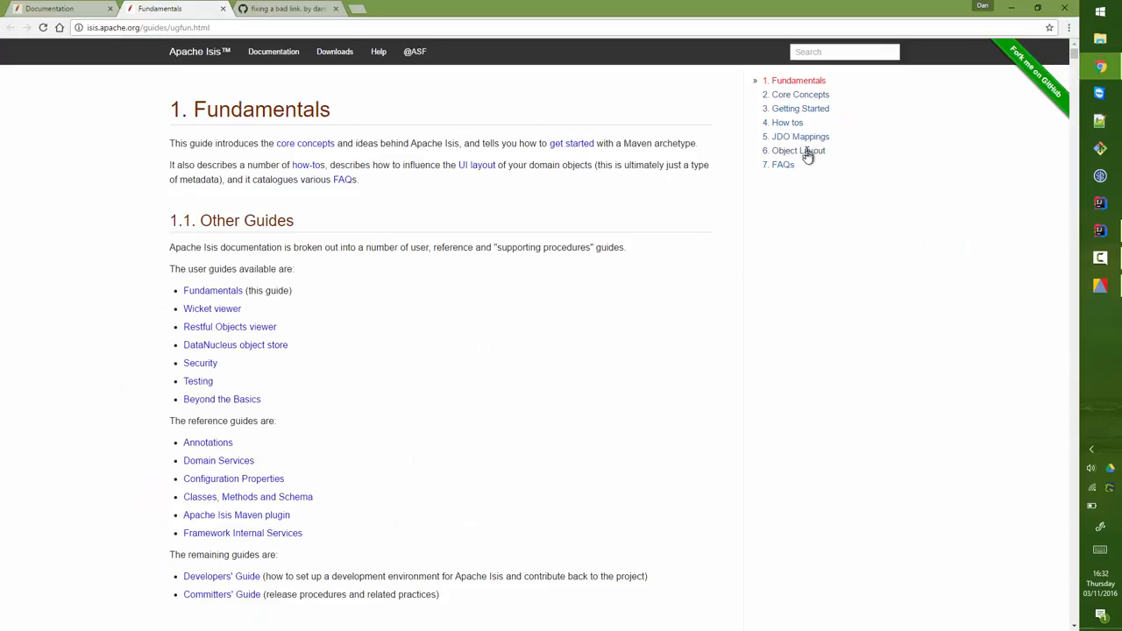
pyautogui.click(285, 8)
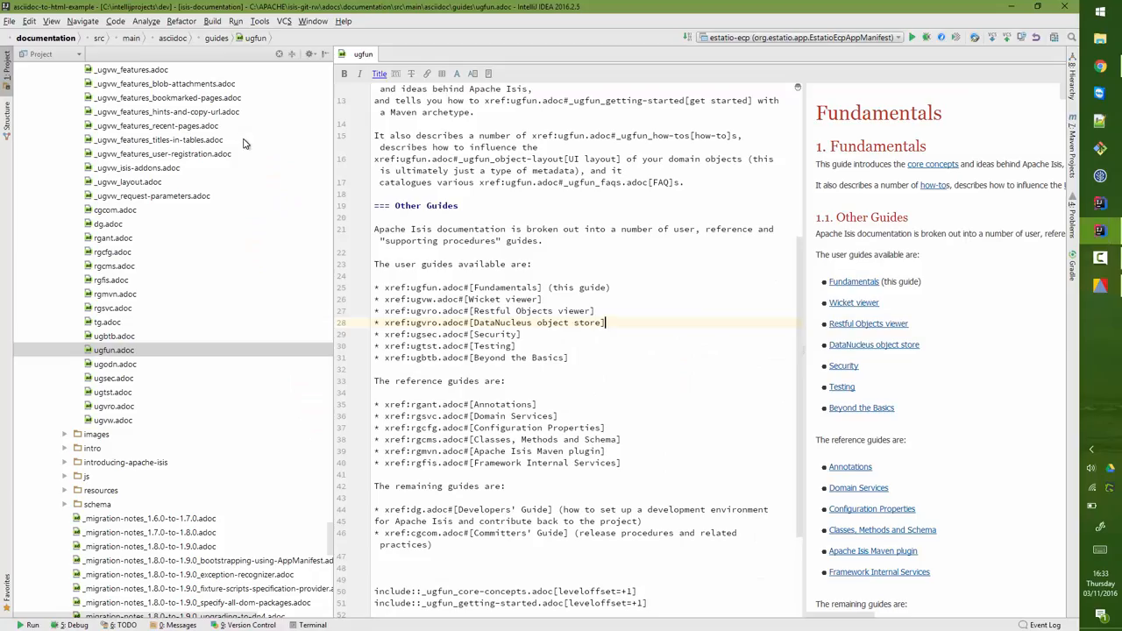
pyautogui.moveTo(145, 302)
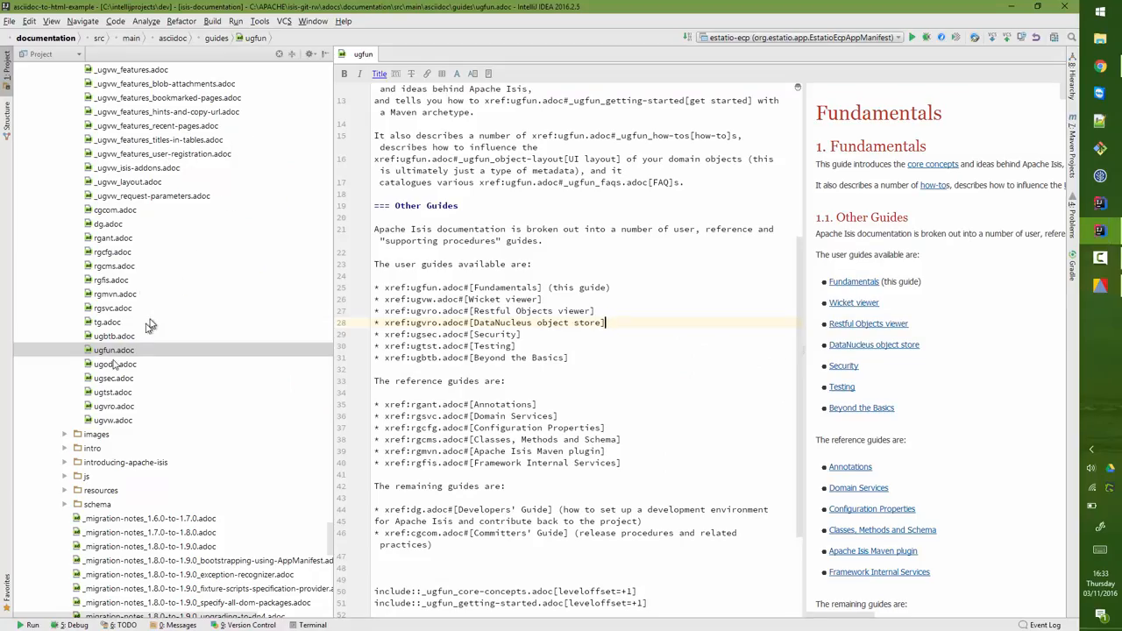
pyautogui.click(113, 349)
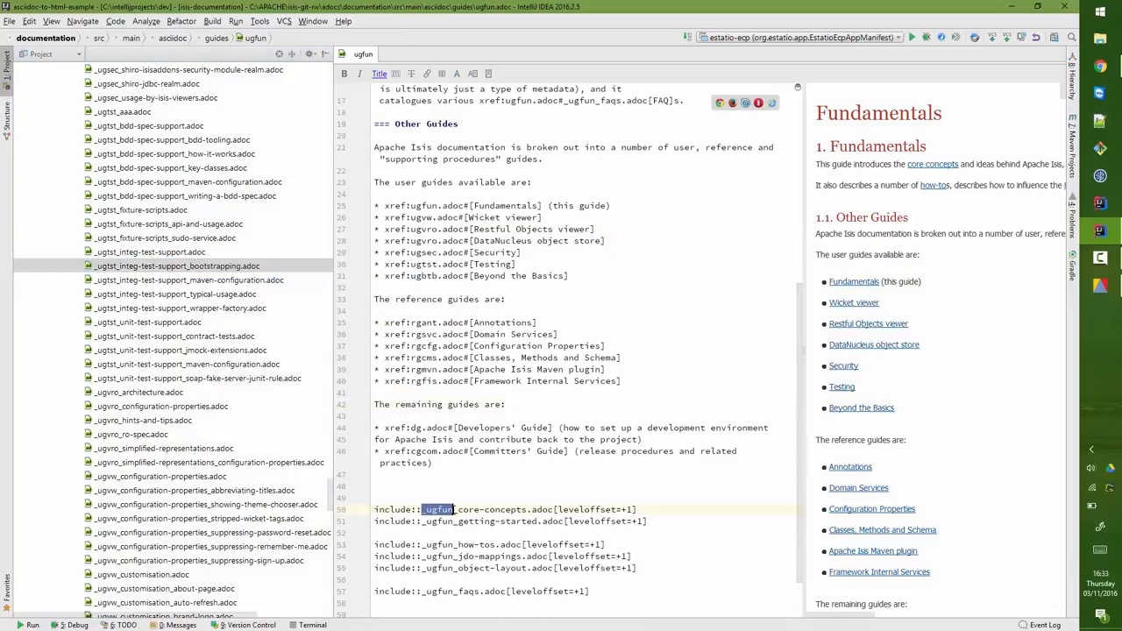
pyautogui.click(457, 509)
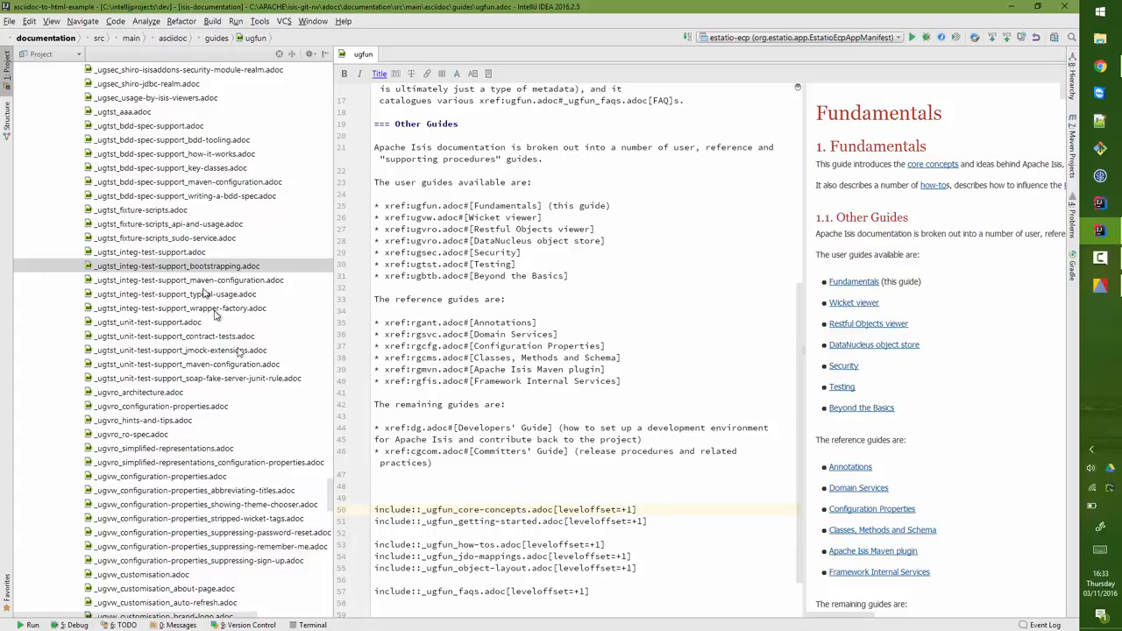
pyautogui.click(149, 126)
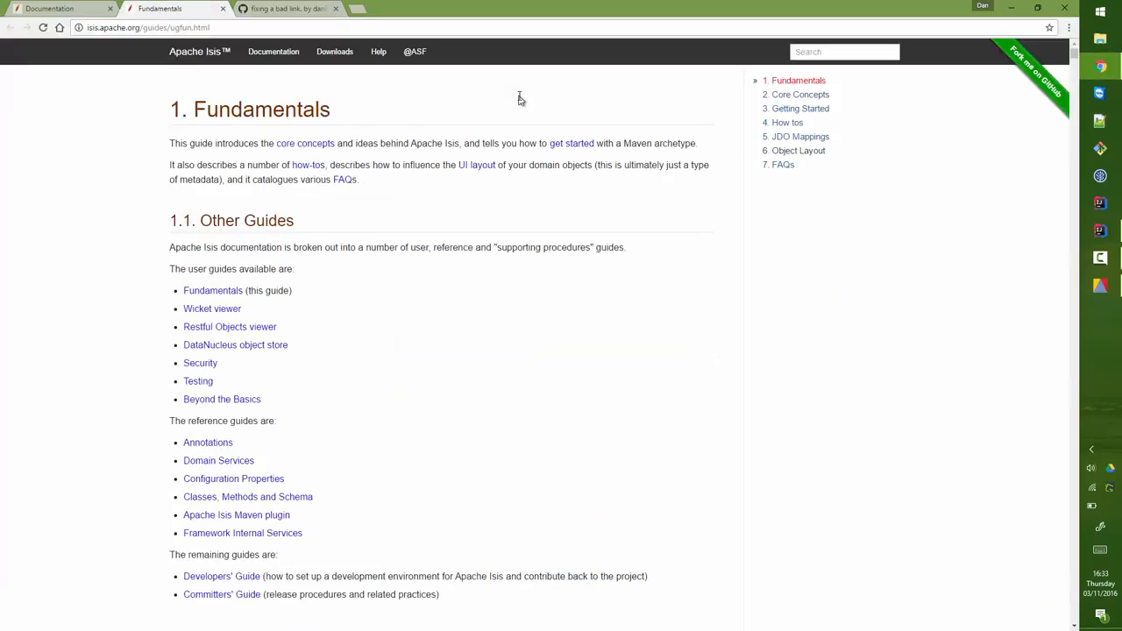
pyautogui.moveTo(381, 181)
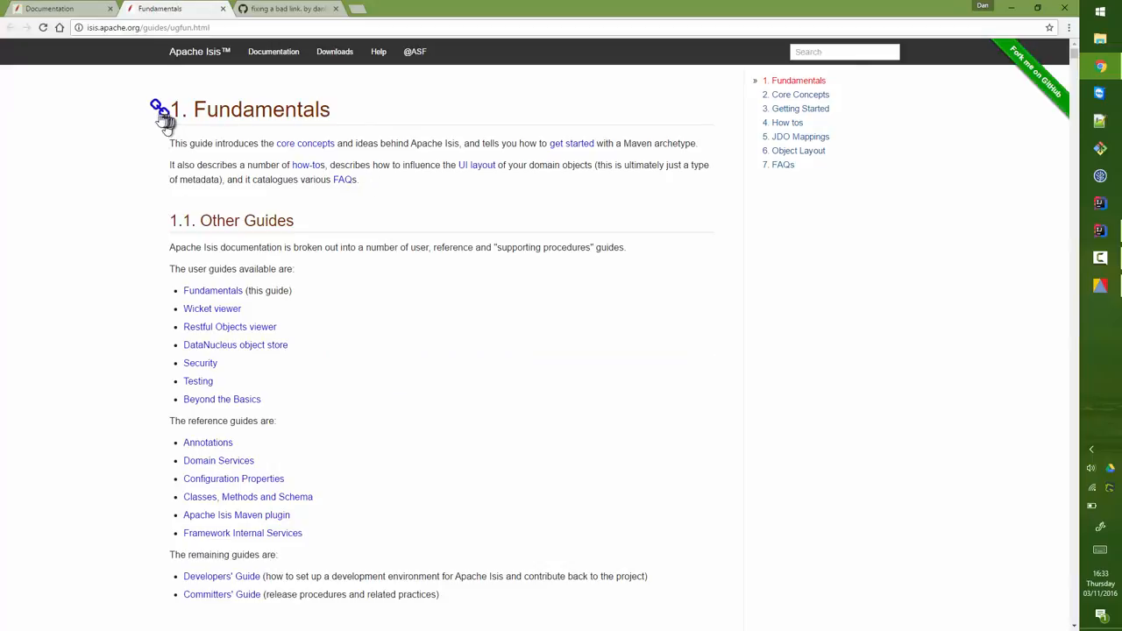
# Step: Follow the Fundamentals, Other Guides and Core Concepts heading anchors, then return to IntelliJ
pyautogui.click(156, 105)
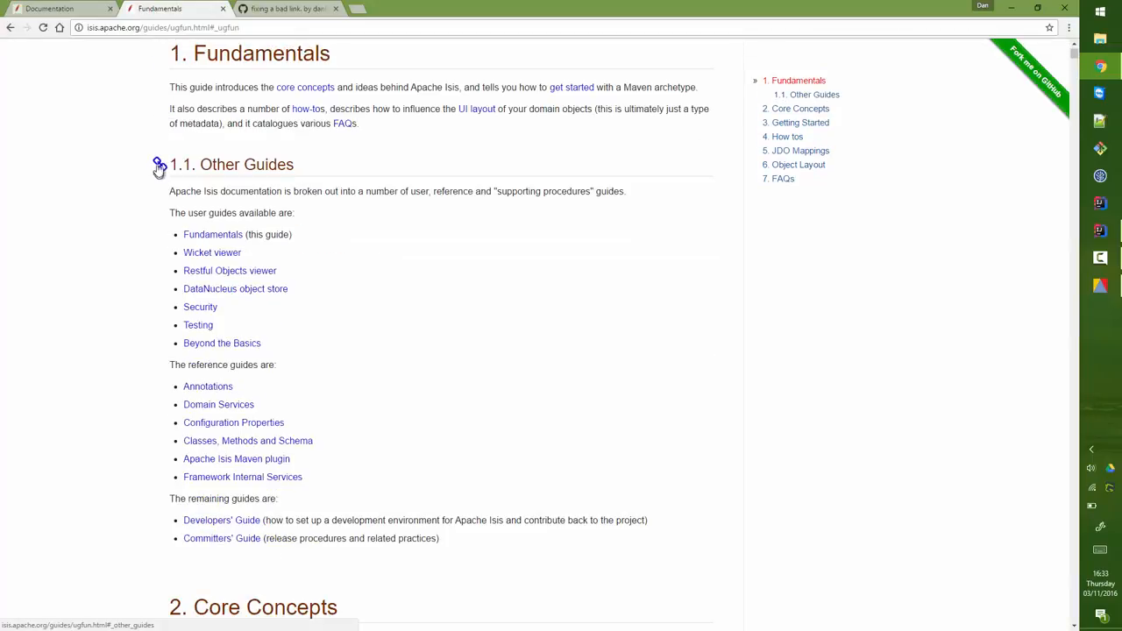
pyautogui.click(159, 164)
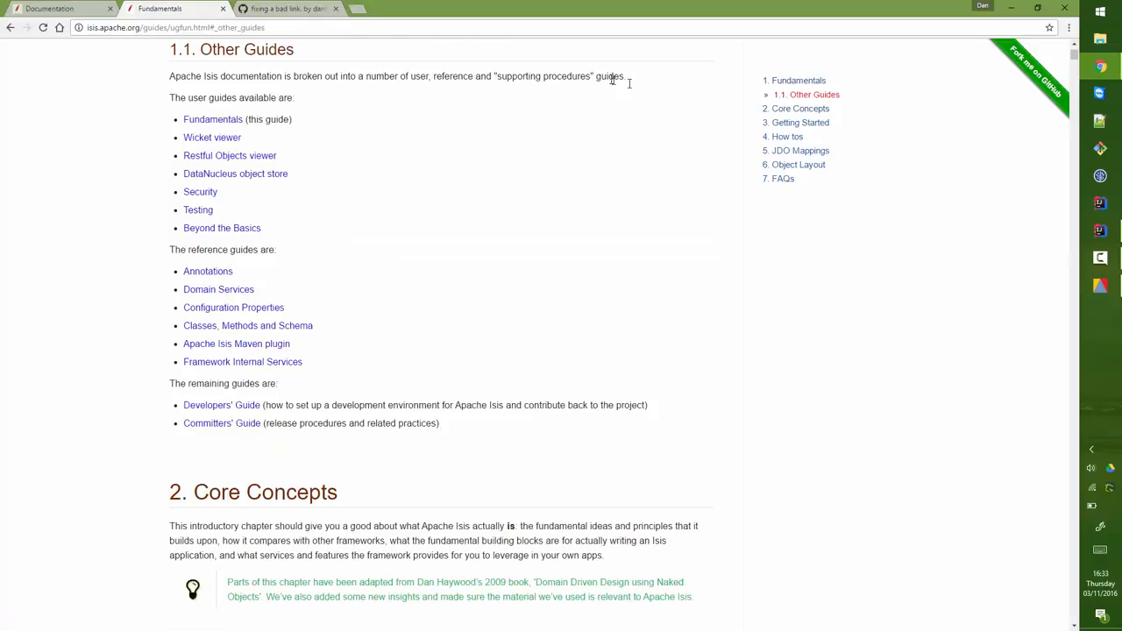
pyautogui.click(801, 108)
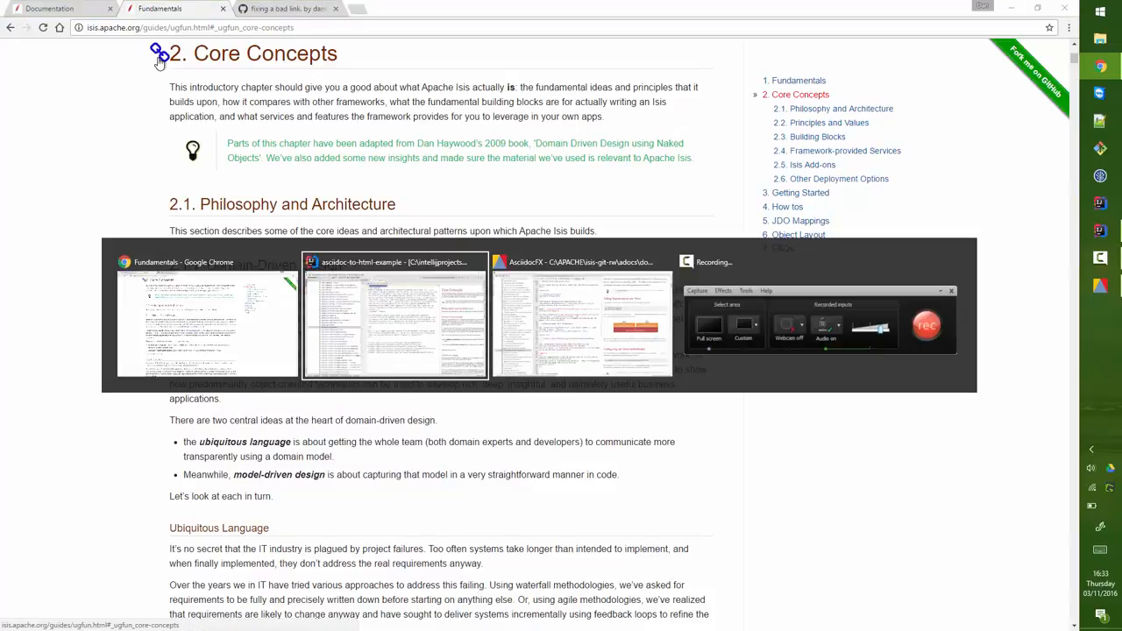
pyautogui.click(393, 324)
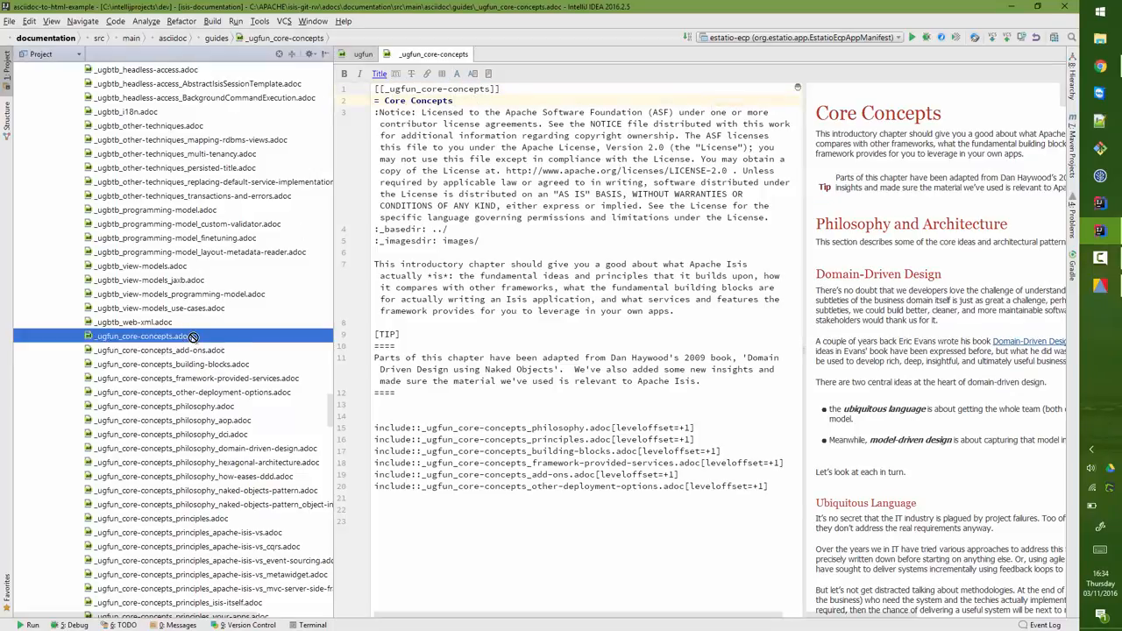
# Step: Select the _ugfun_core-concepts anchor id on line 1 of _ugfun_core-concepts.adoc
pyautogui.click(500, 88)
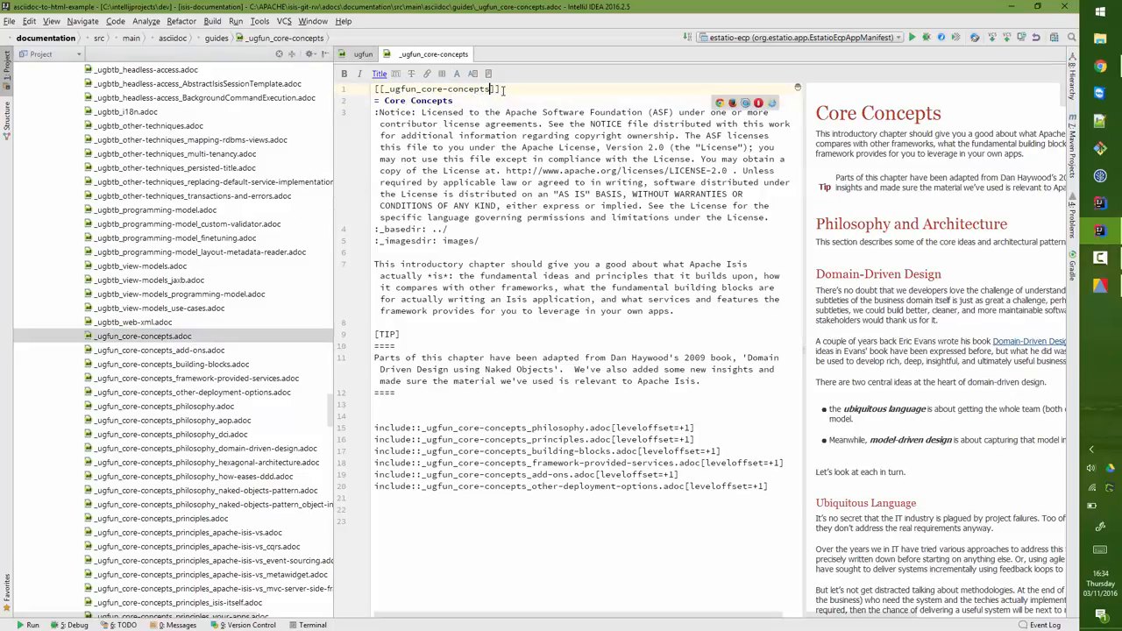
pyautogui.doubleClick(436, 88)
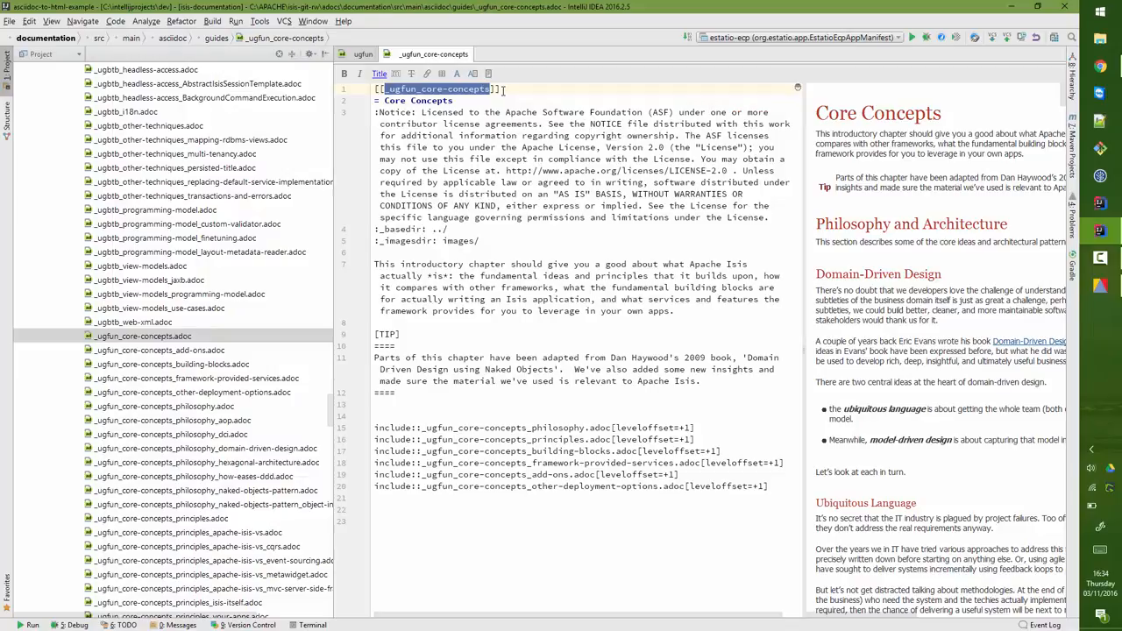